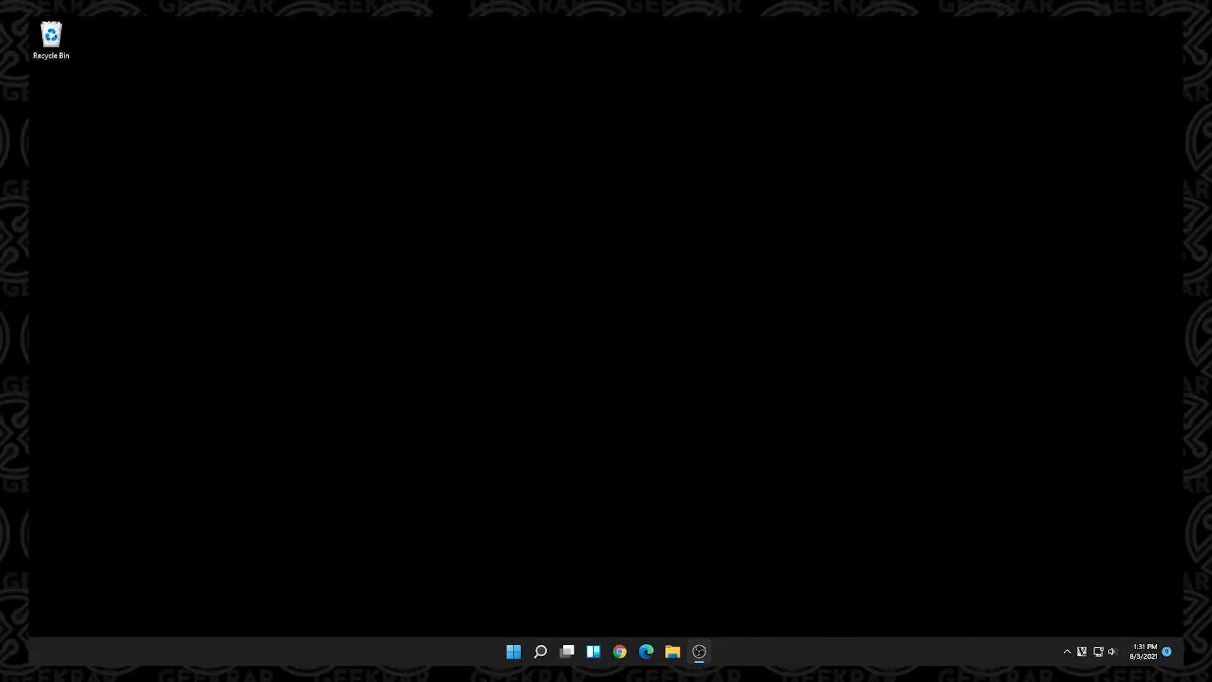
mouse_move(493, 458)
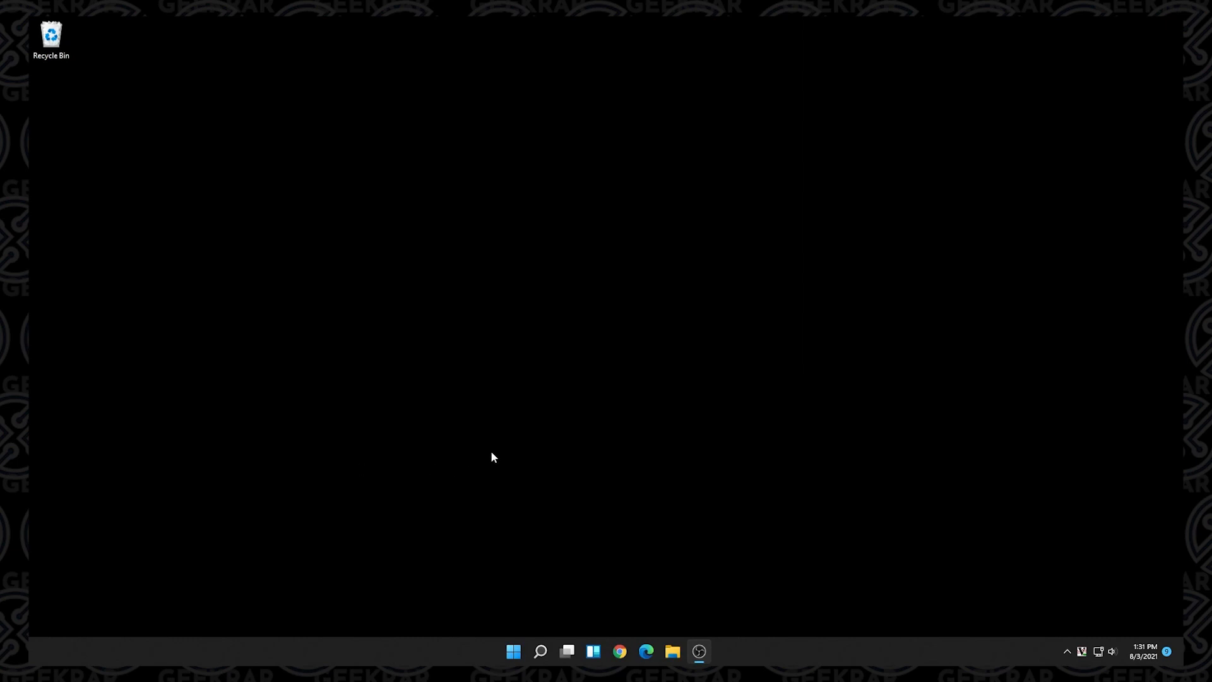
mouse_move(496, 456)
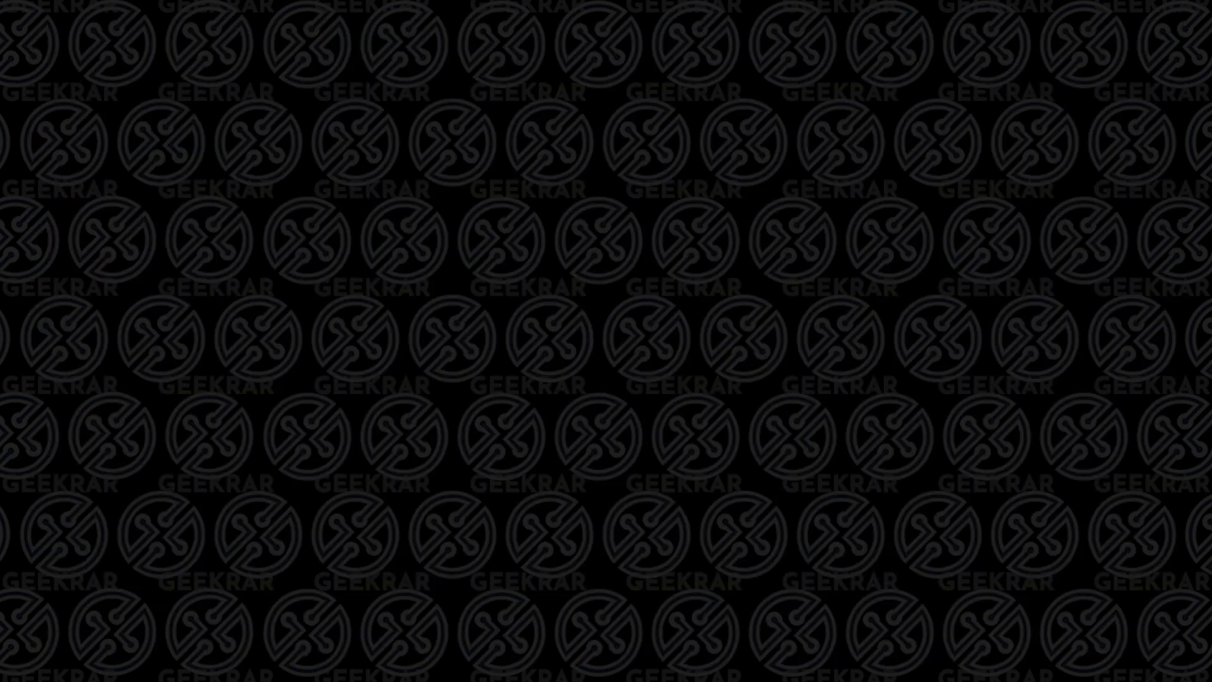
Open Accounts settings from the Start menu's signed-in account options.
click(513, 652)
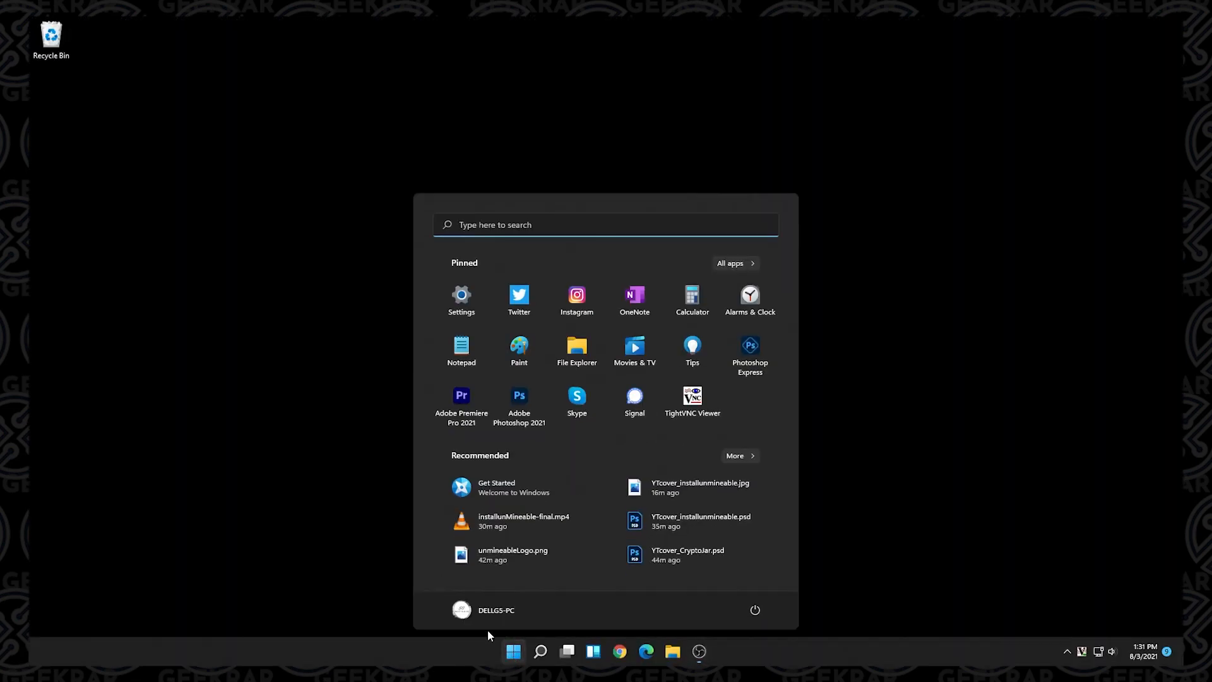
click(496, 610)
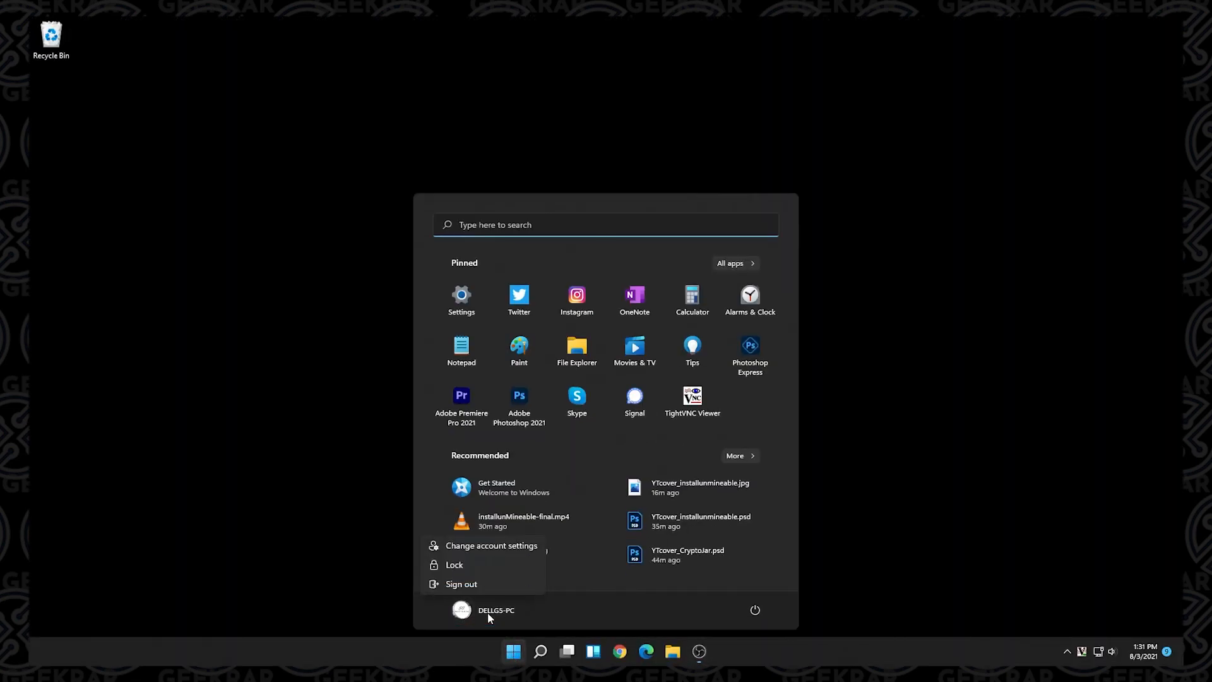
mouse_move(492, 545)
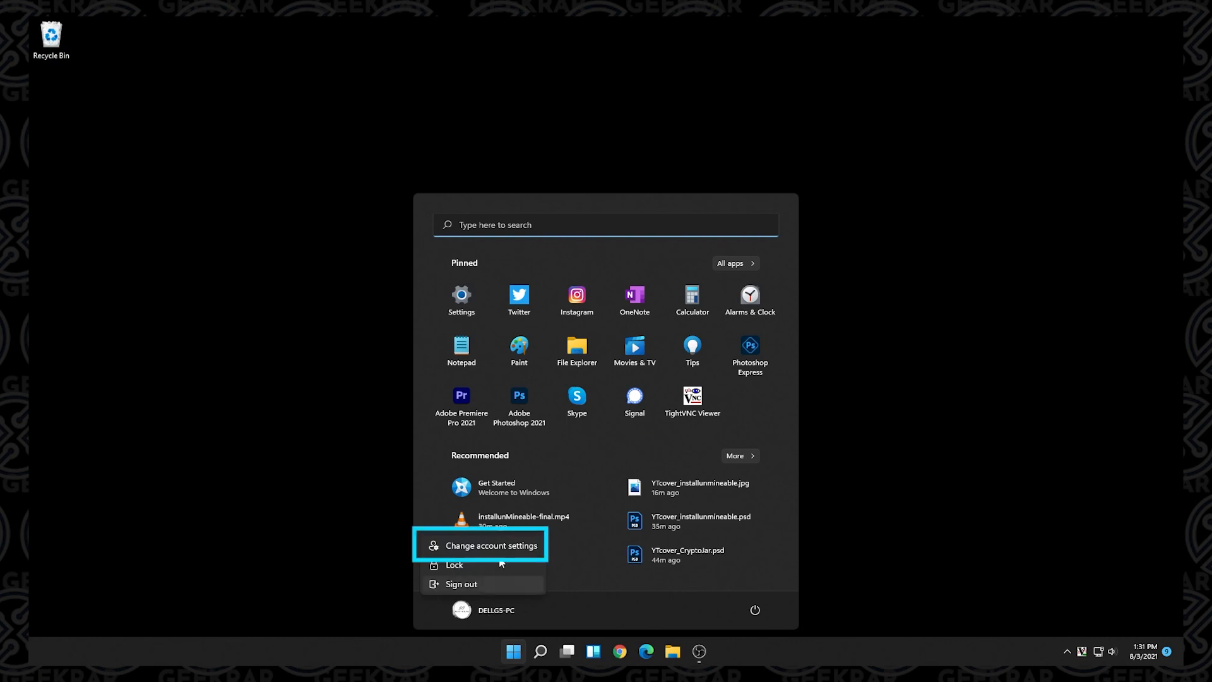
click(479, 544)
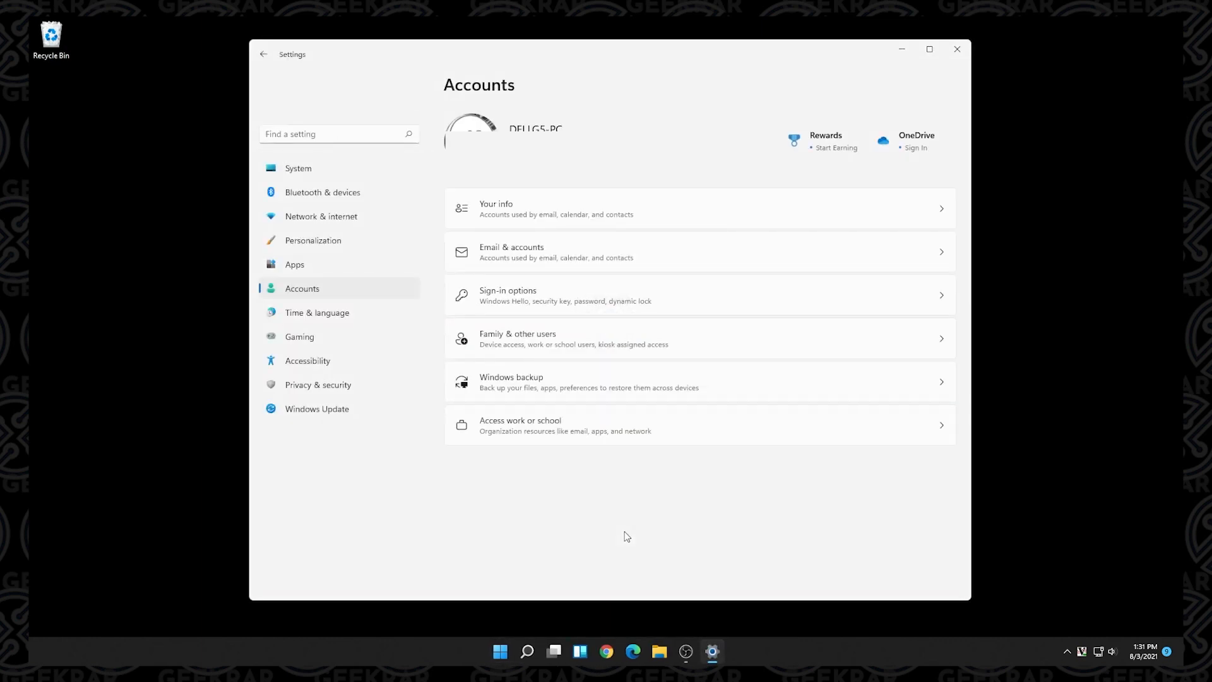
mouse_move(337, 439)
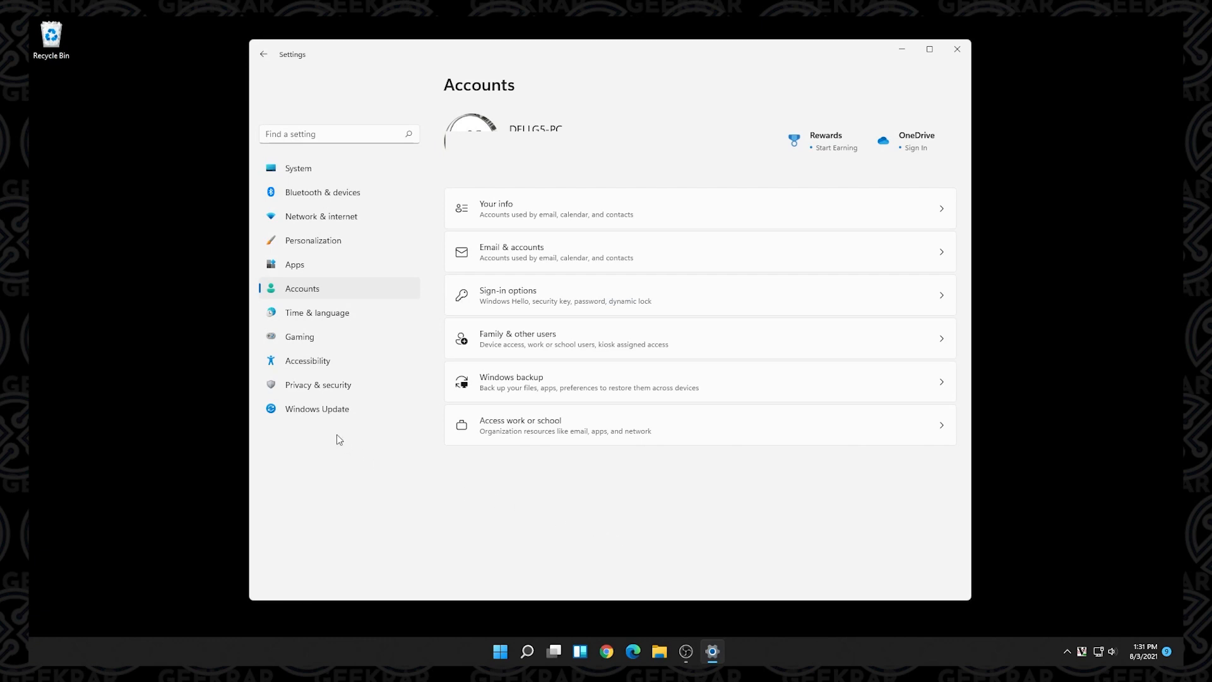
mouse_move(317, 408)
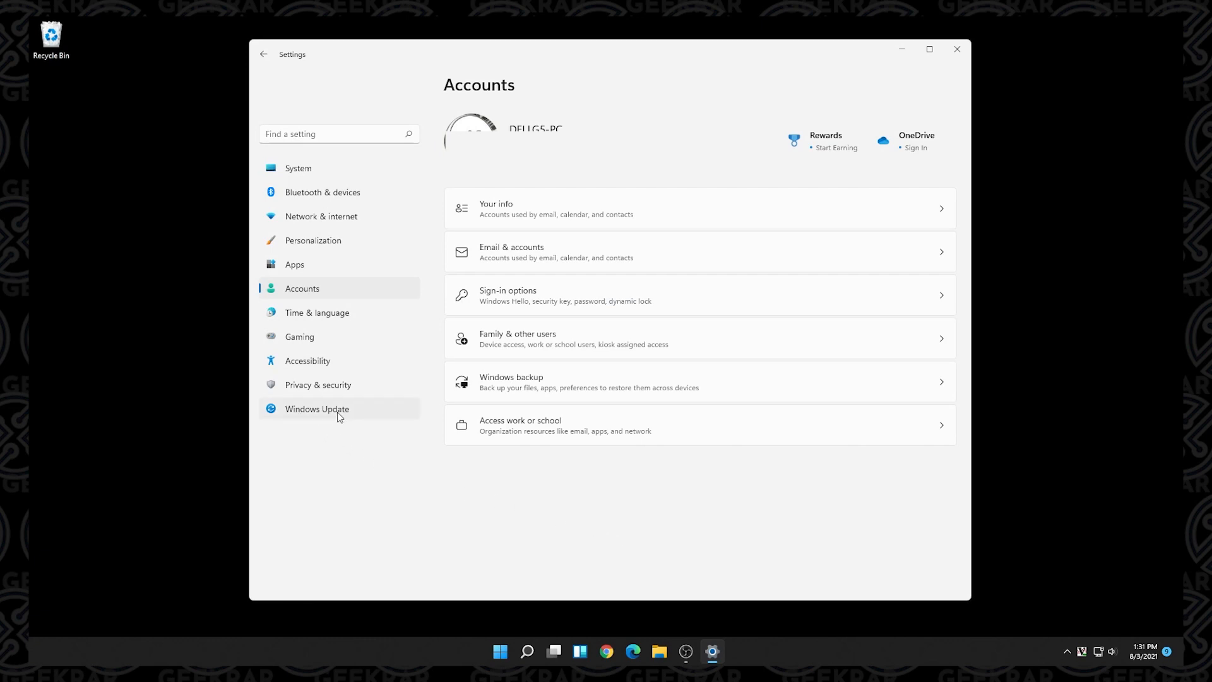
Navigate Windows Update > Advanced options > Recovery and start Go back to Windows 10.
click(316, 409)
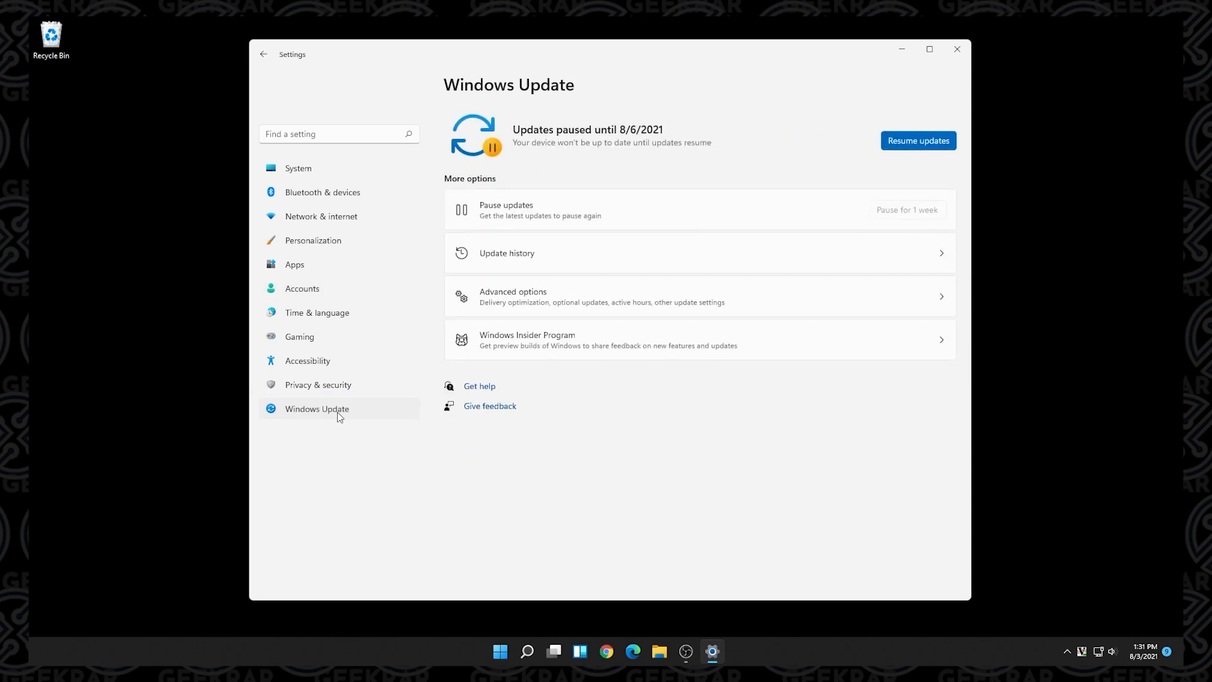
mouse_move(506, 440)
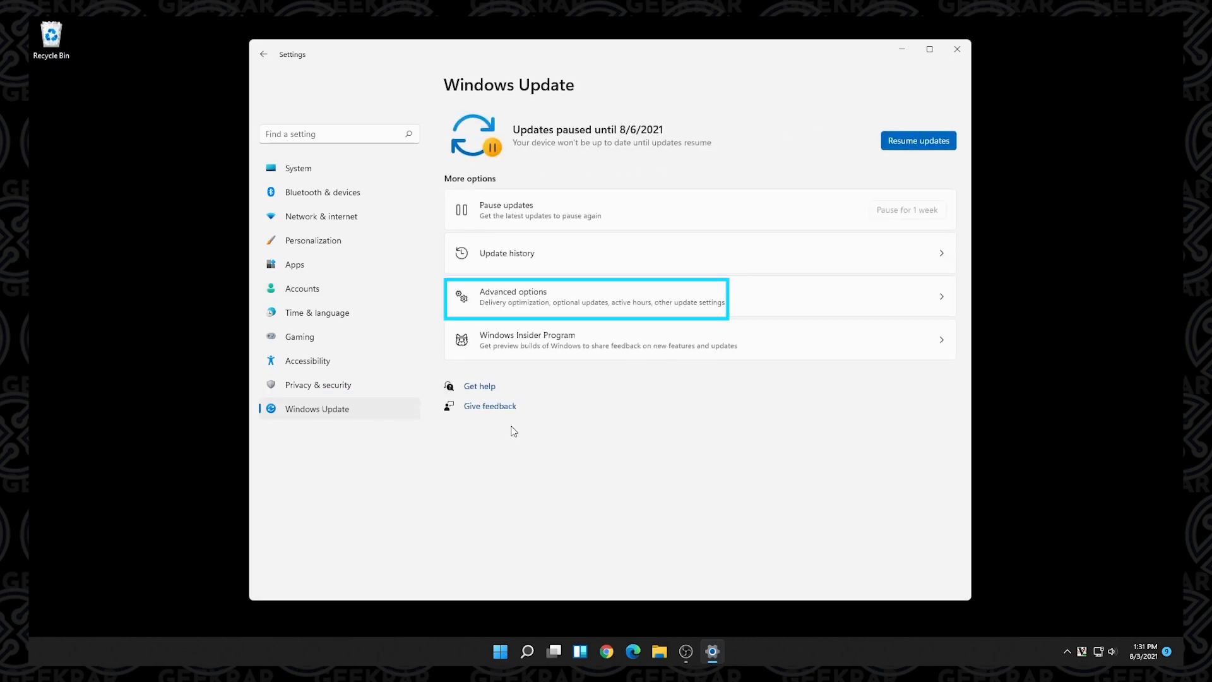
click(586, 296)
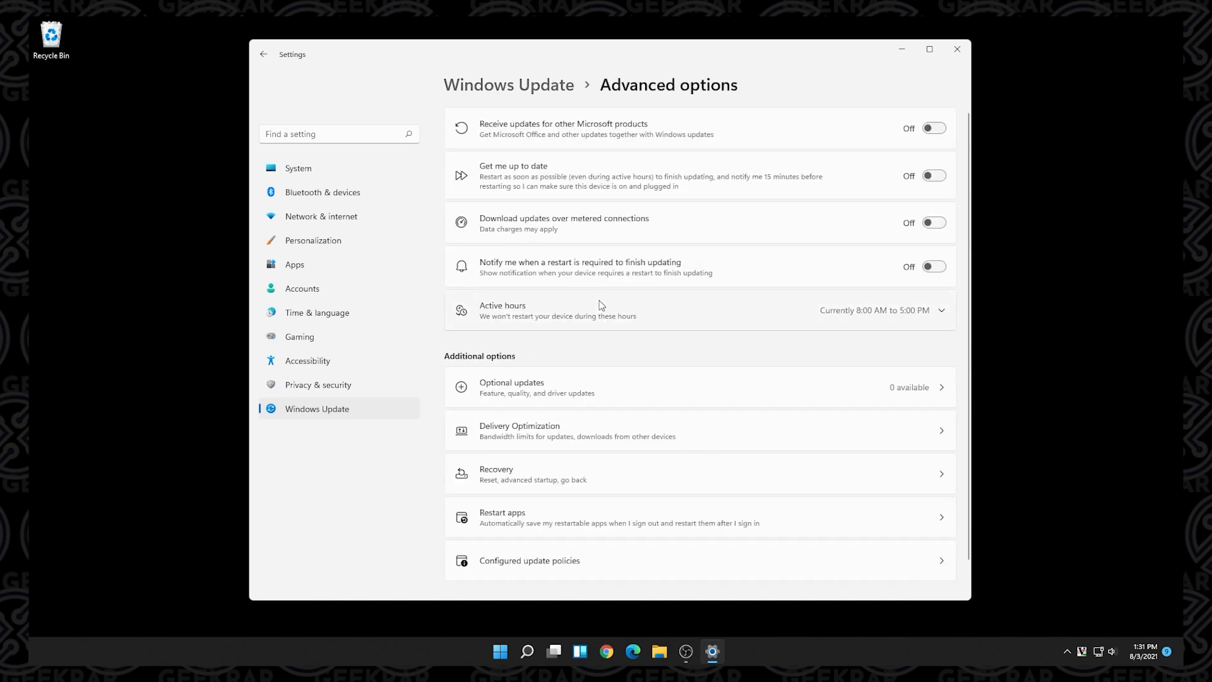
mouse_move(516, 364)
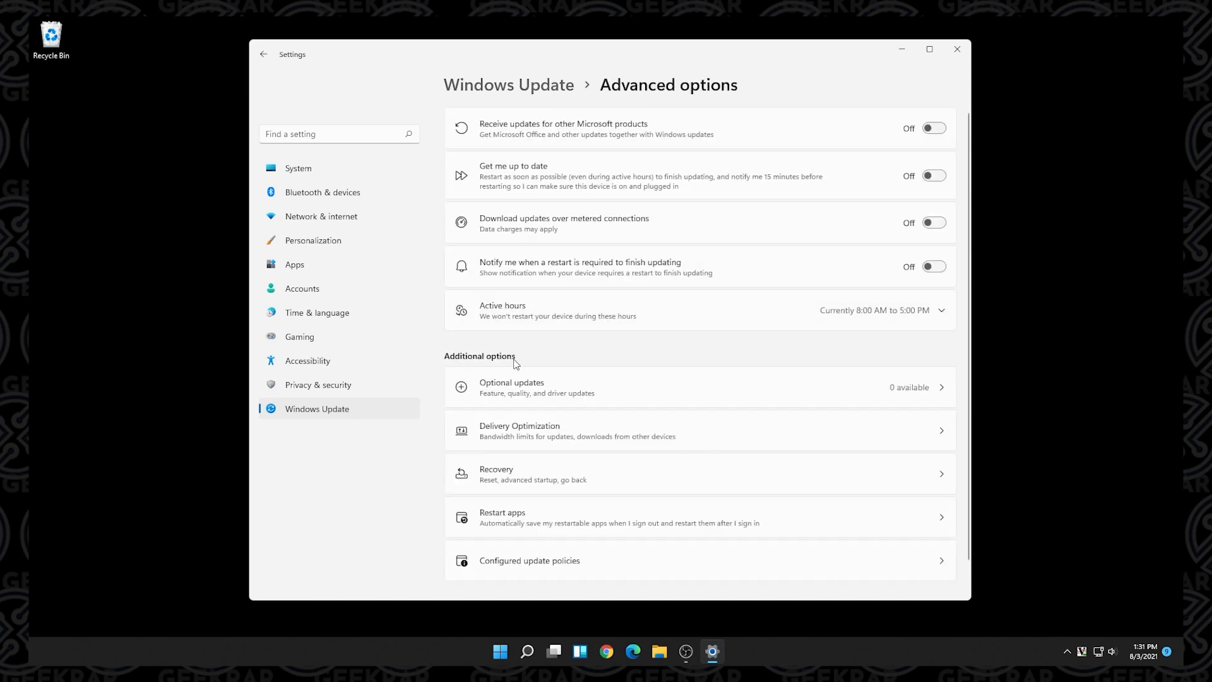
mouse_move(533, 474)
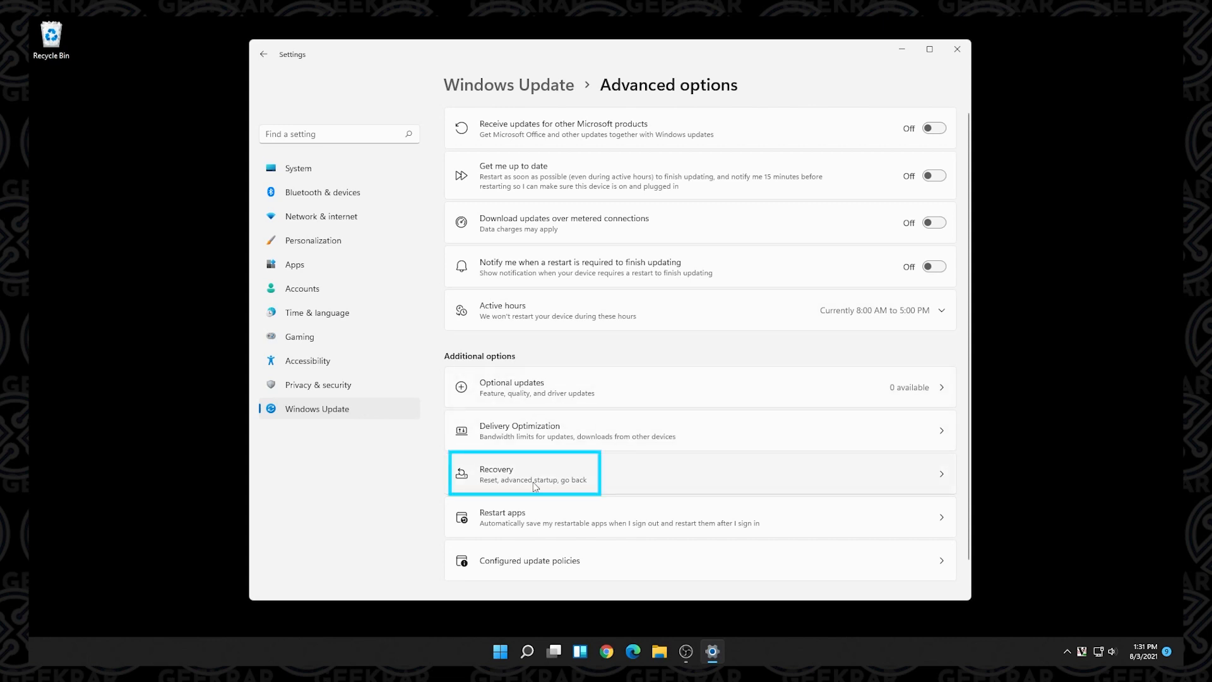
click(533, 472)
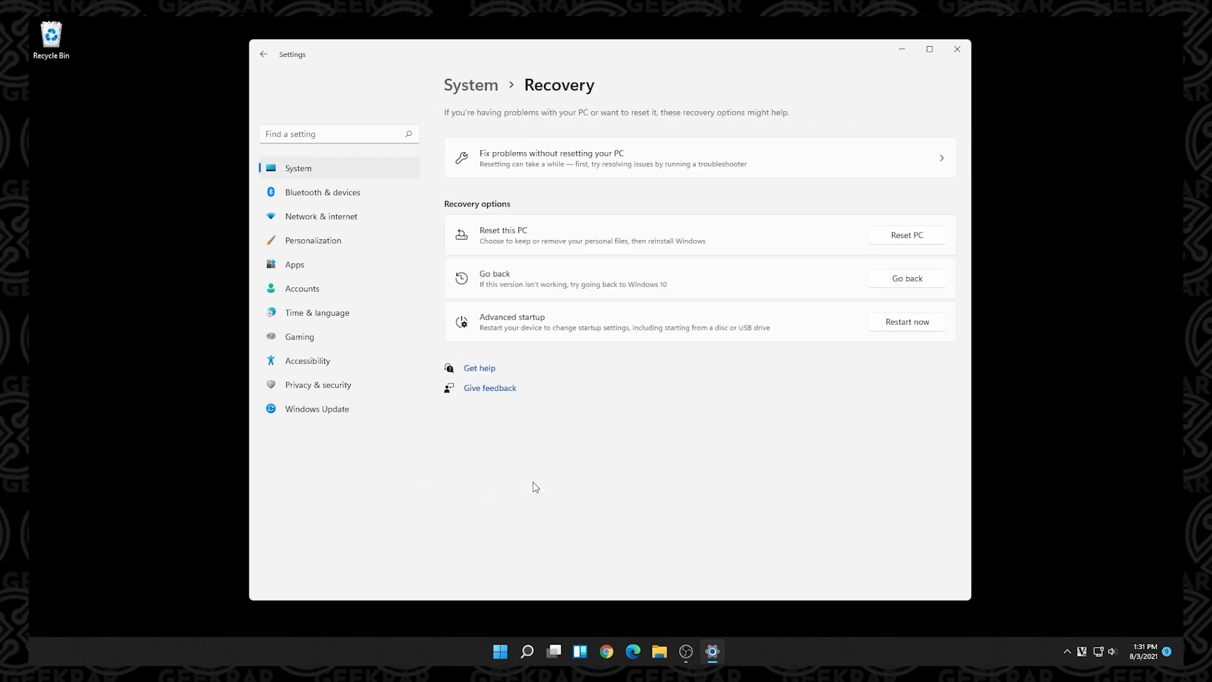
mouse_move(510, 290)
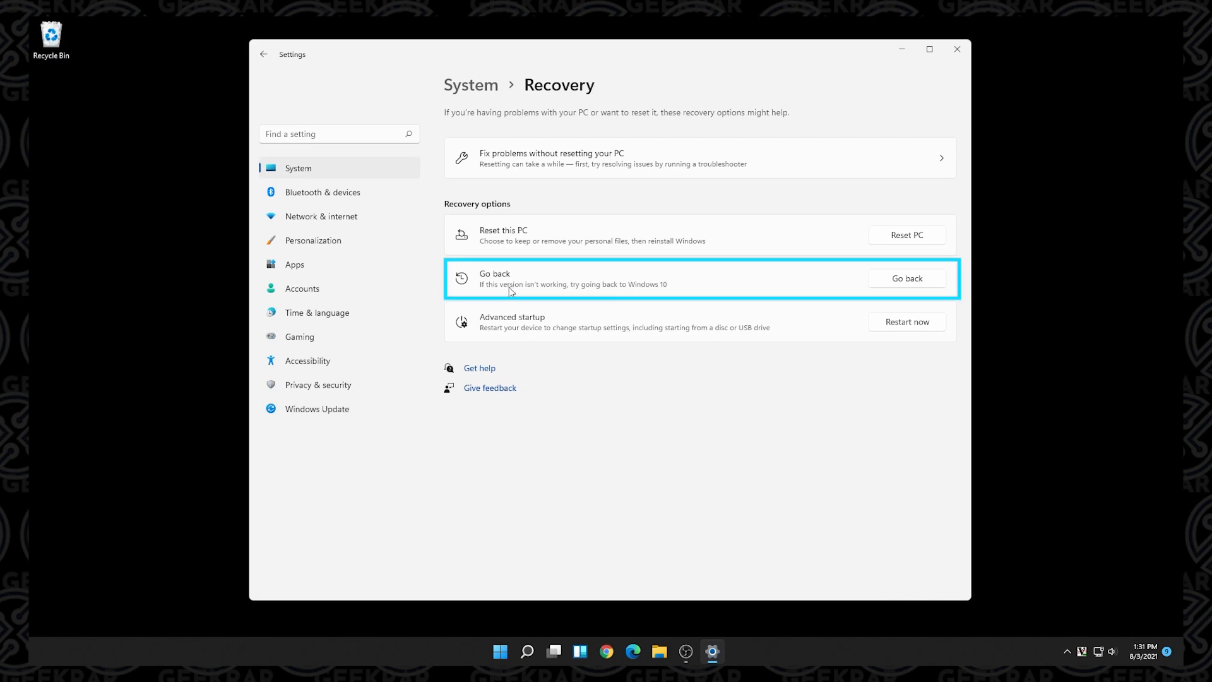
mouse_move(750, 292)
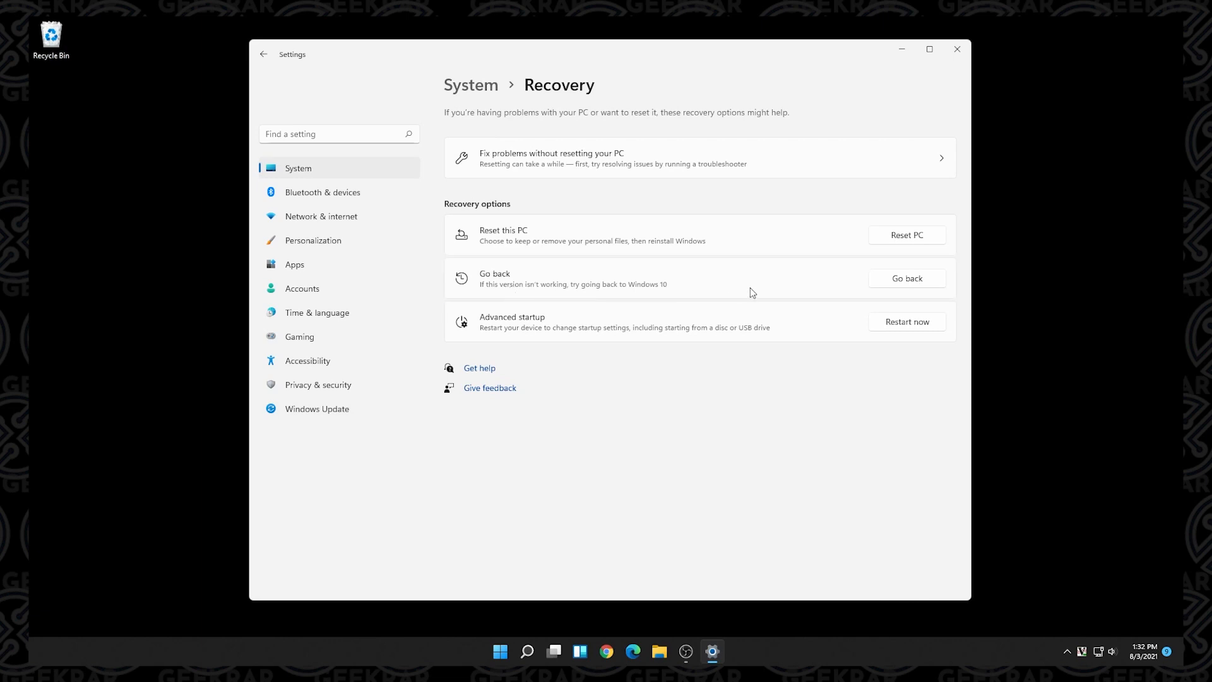
click(906, 278)
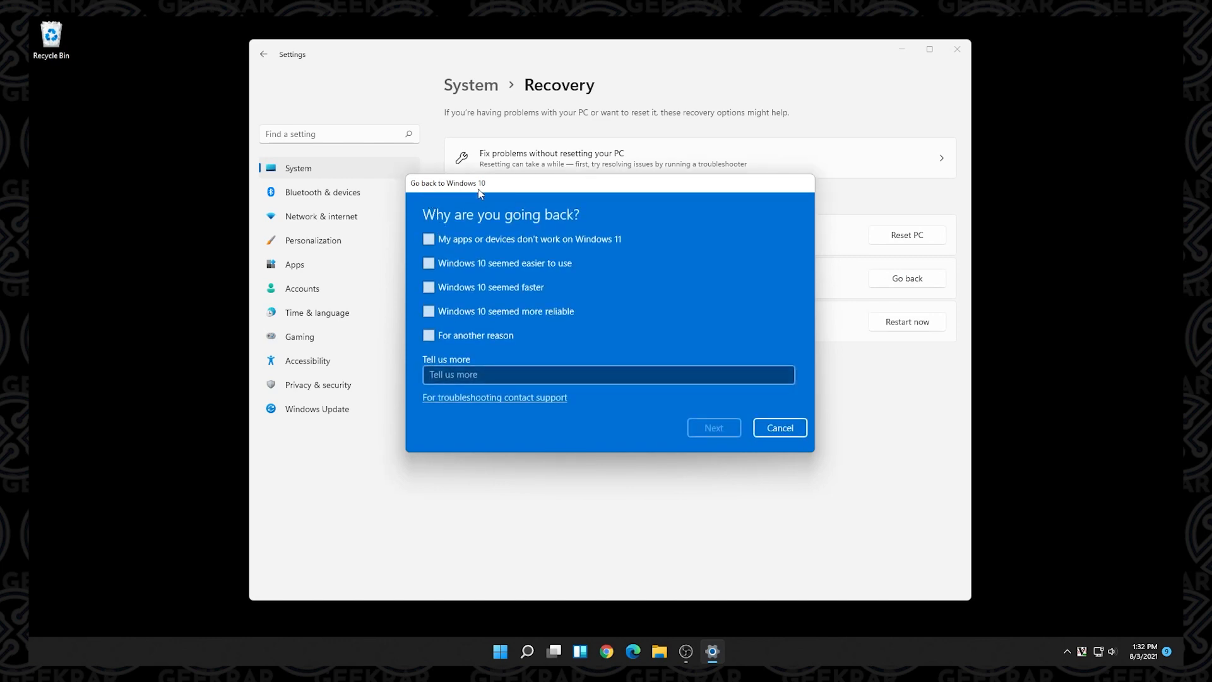
mouse_move(506, 239)
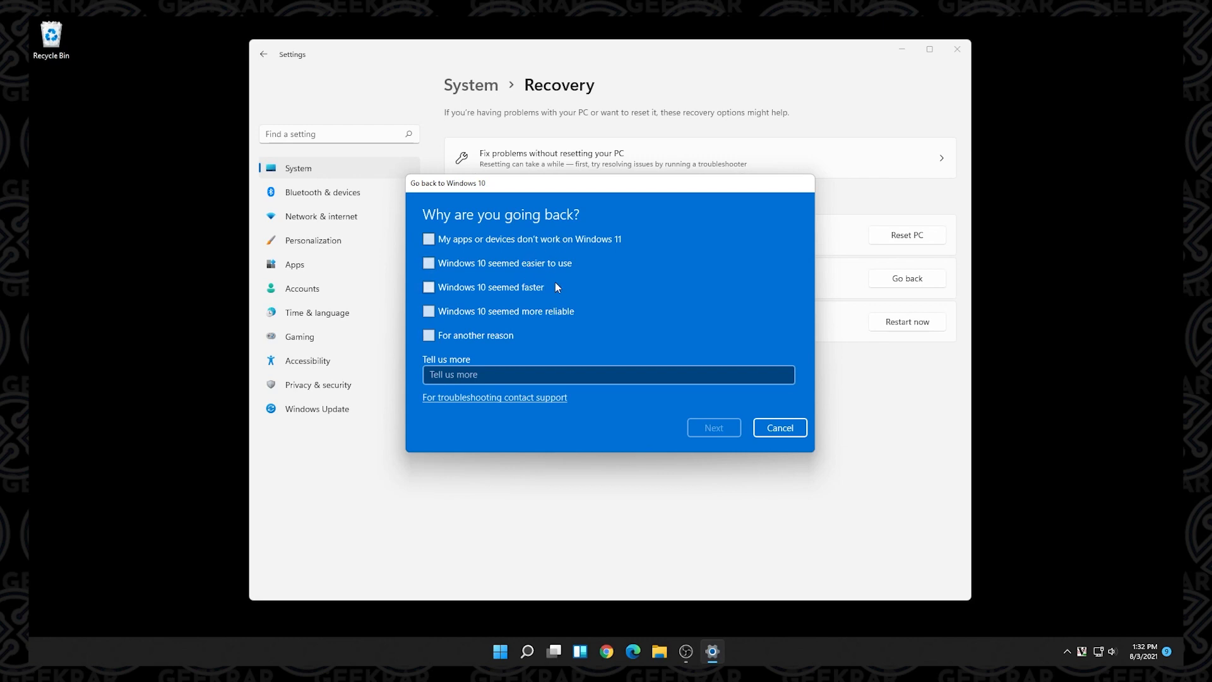
Select 'seemed faster' and 'seemed more reliable' as rollback reasons and continue.
click(430, 262)
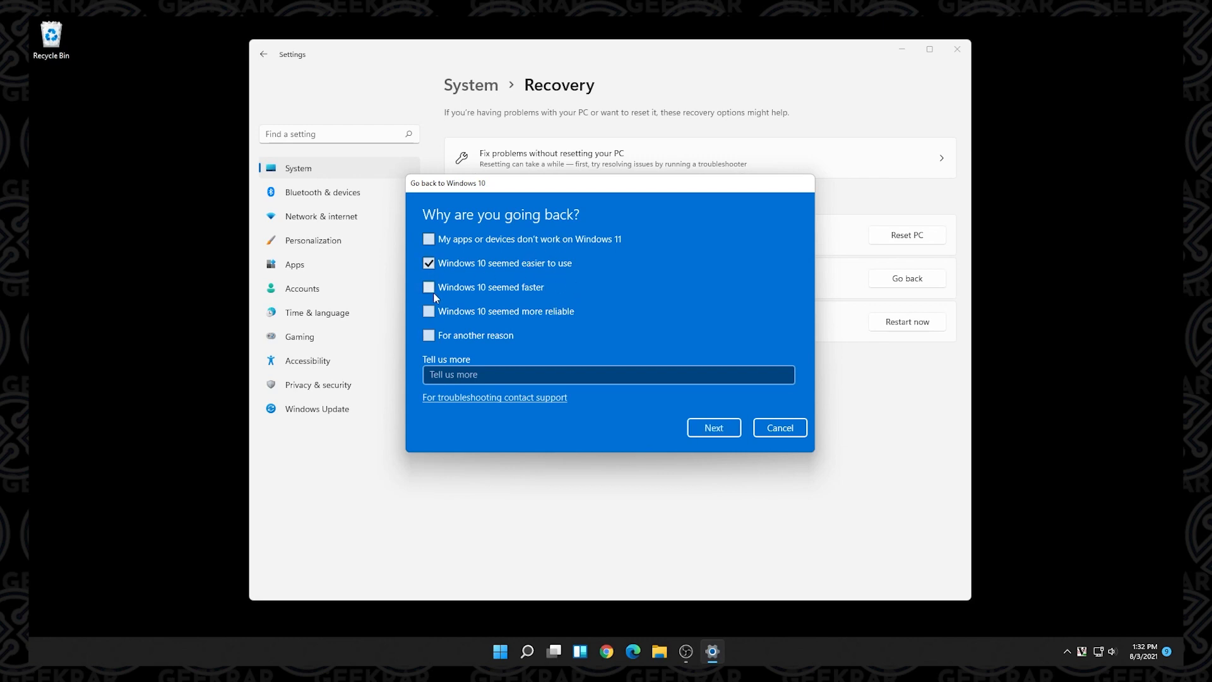
click(429, 287)
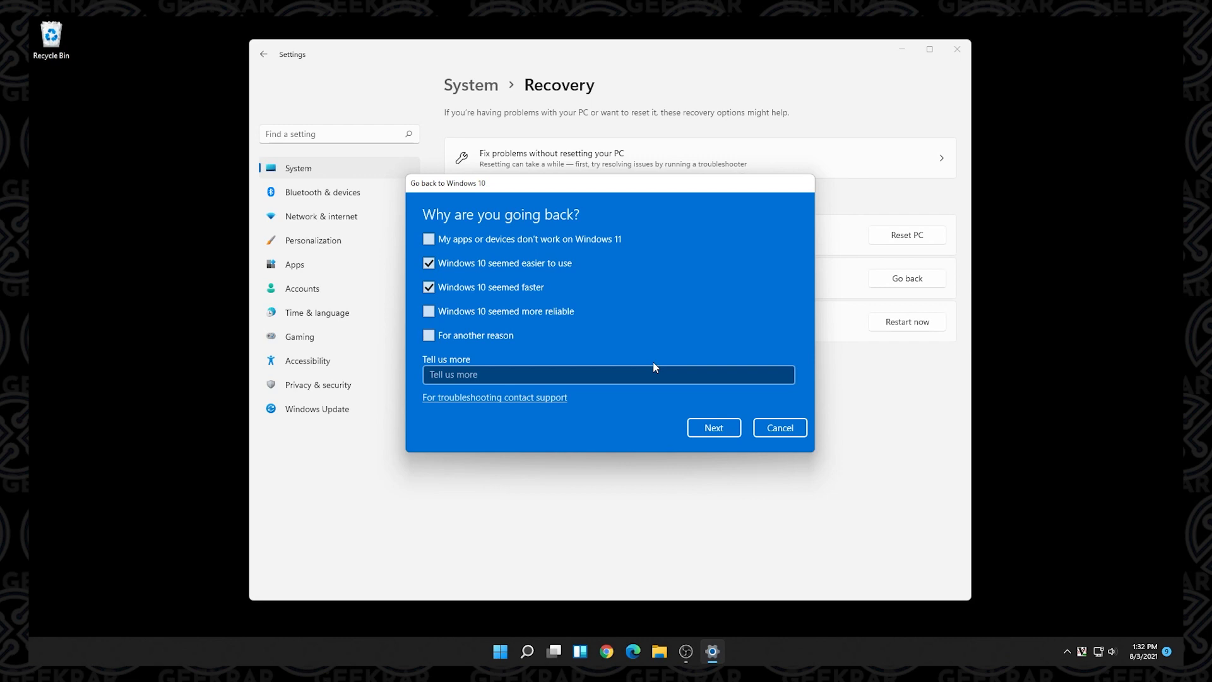
click(428, 263)
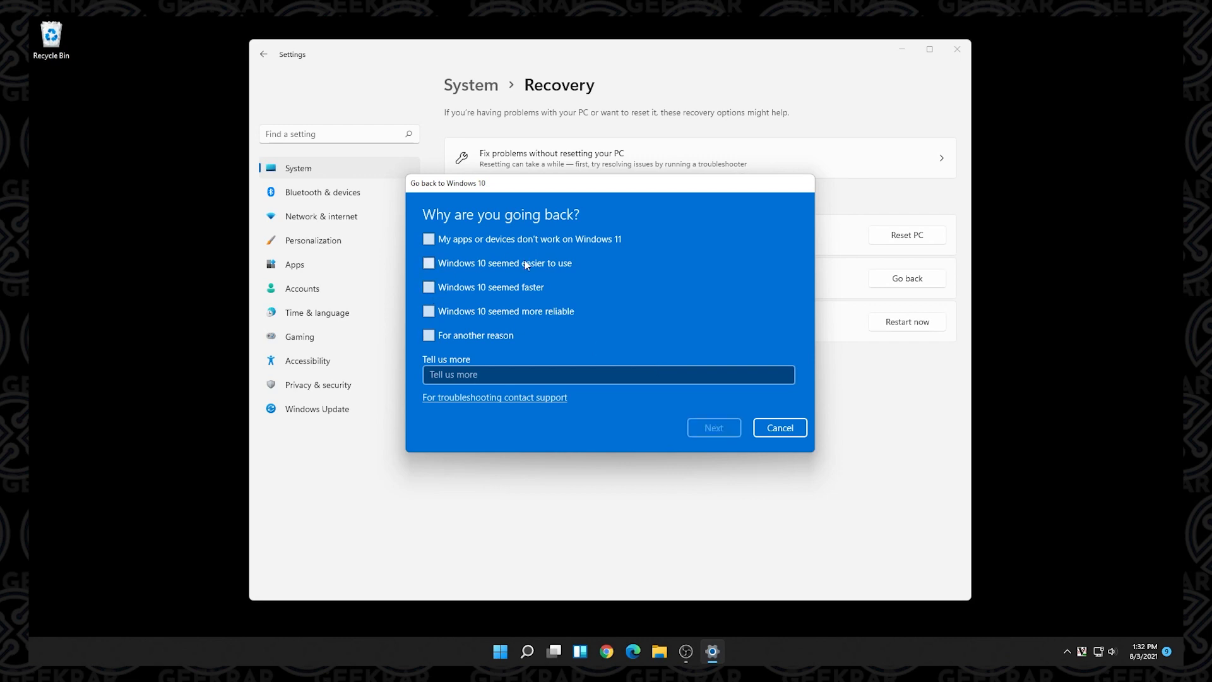
click(430, 311)
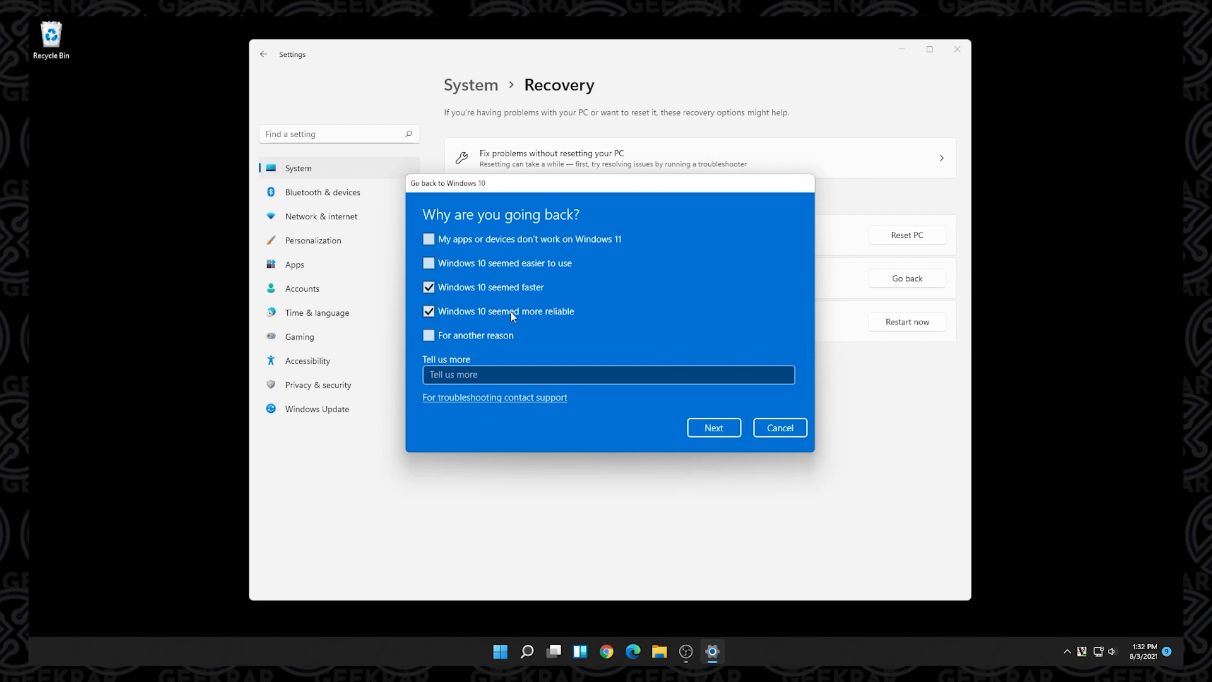
mouse_move(580, 334)
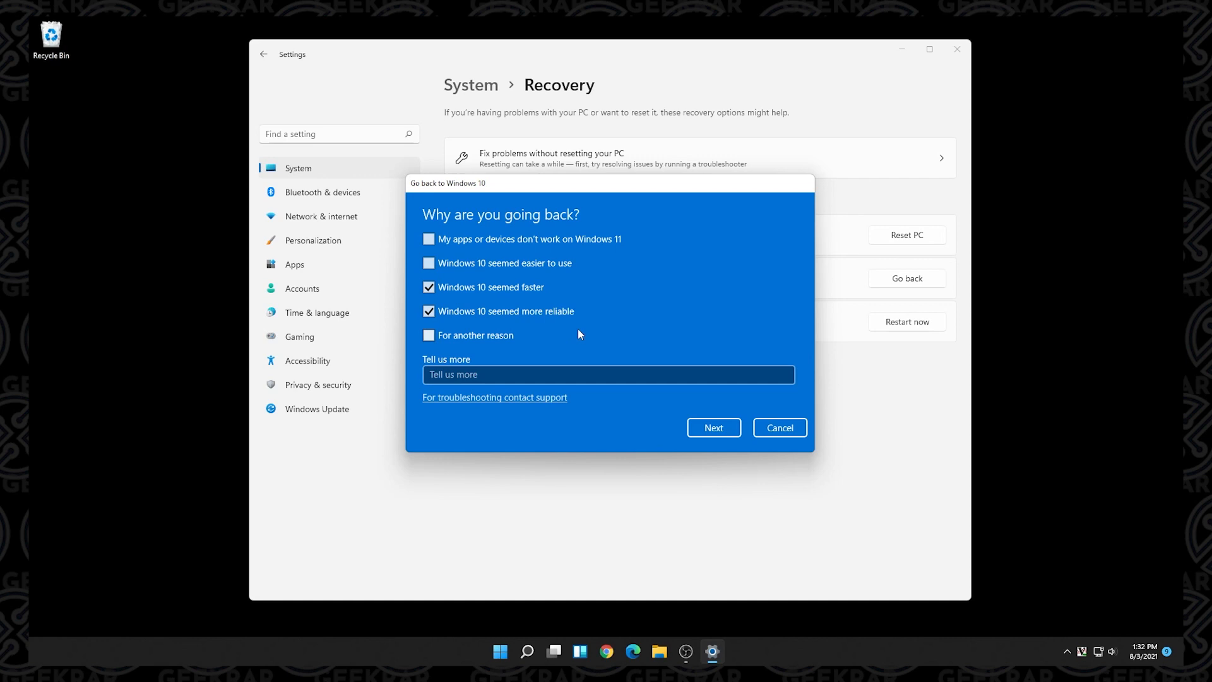
mouse_move(713, 428)
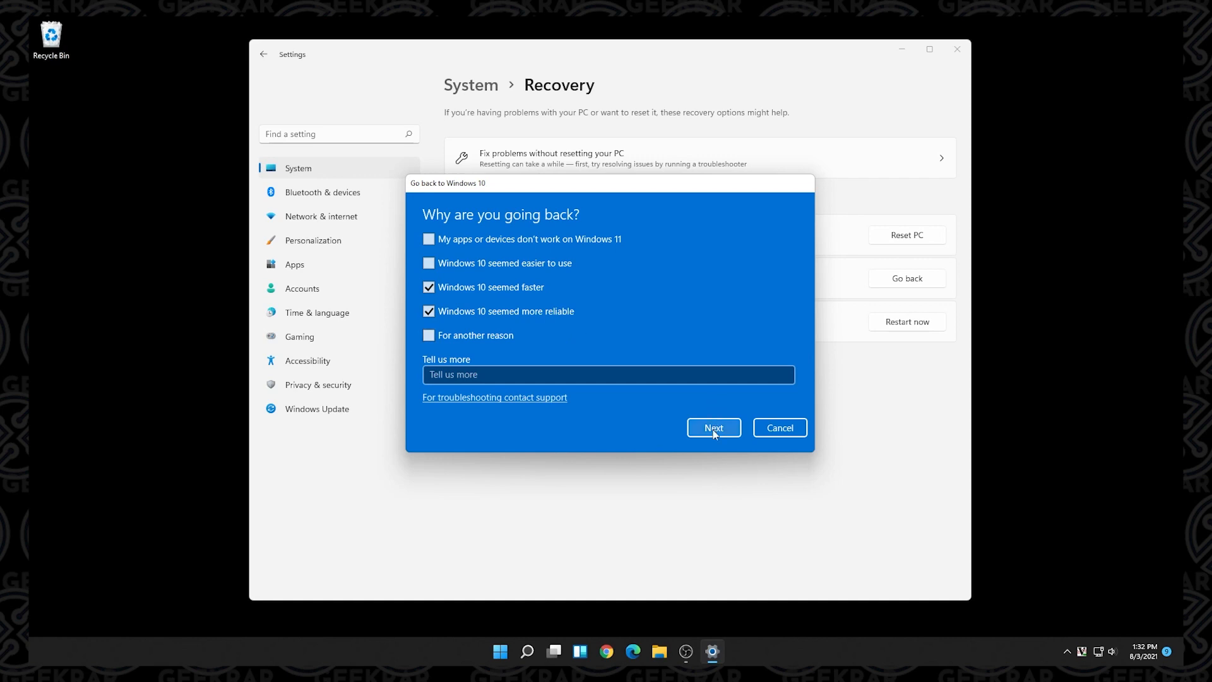
click(713, 427)
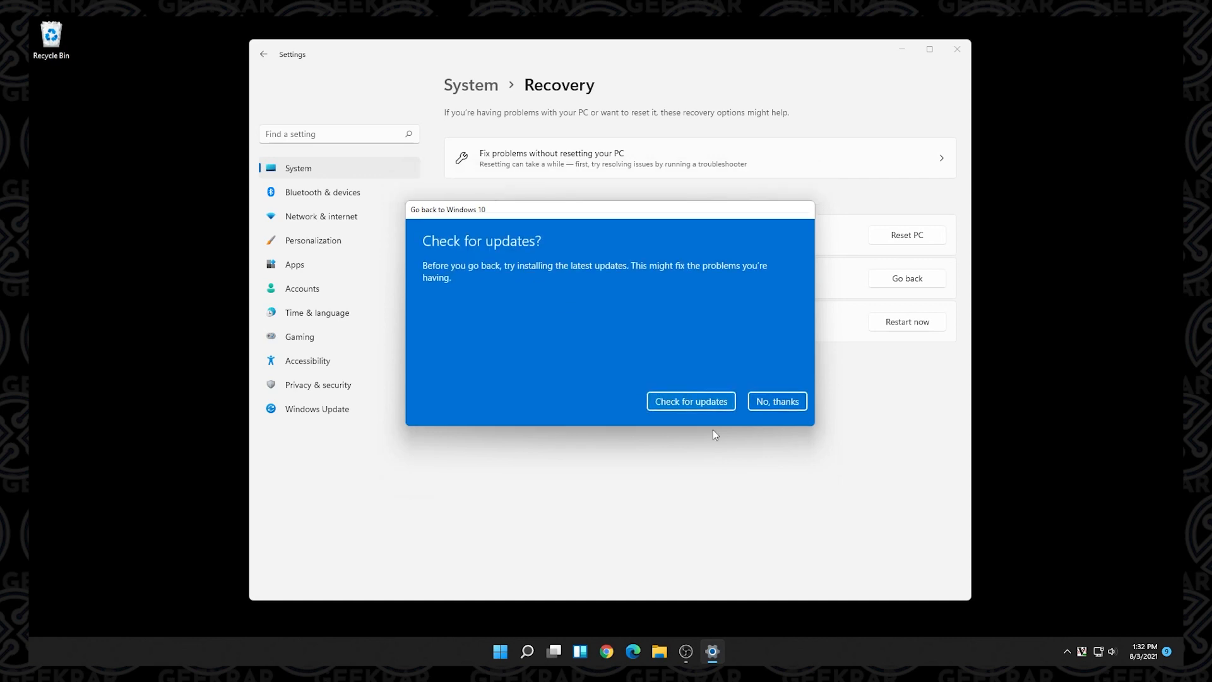
mouse_move(464, 274)
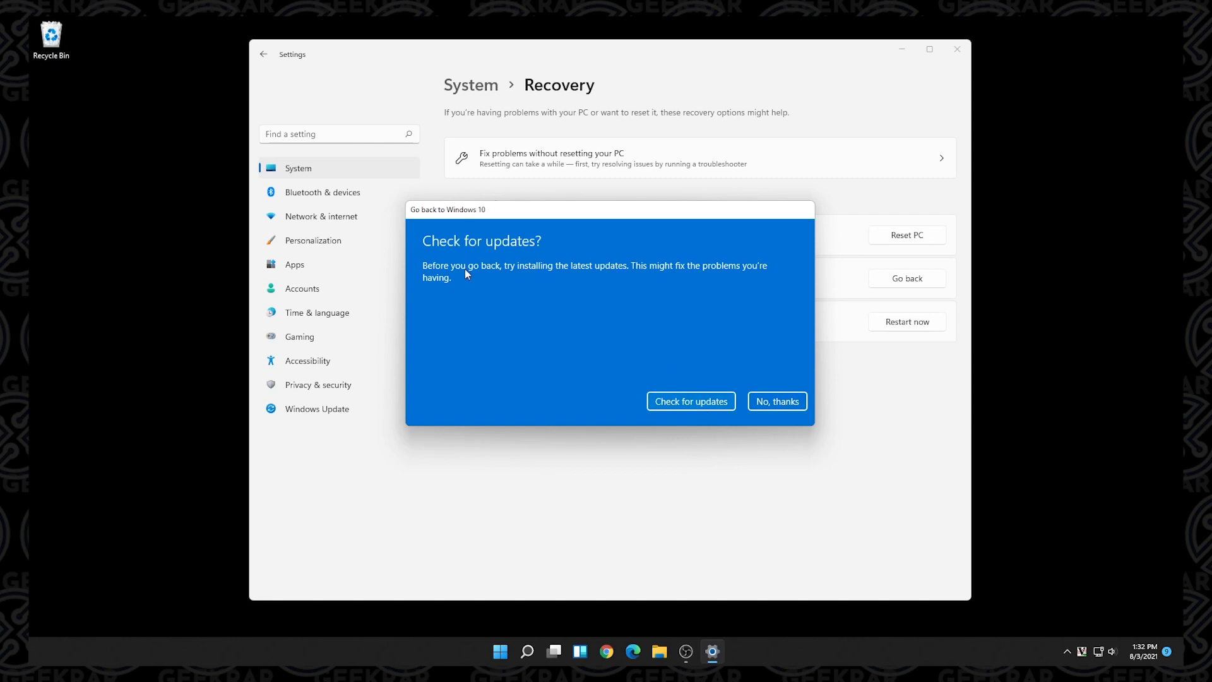
mouse_move(589, 277)
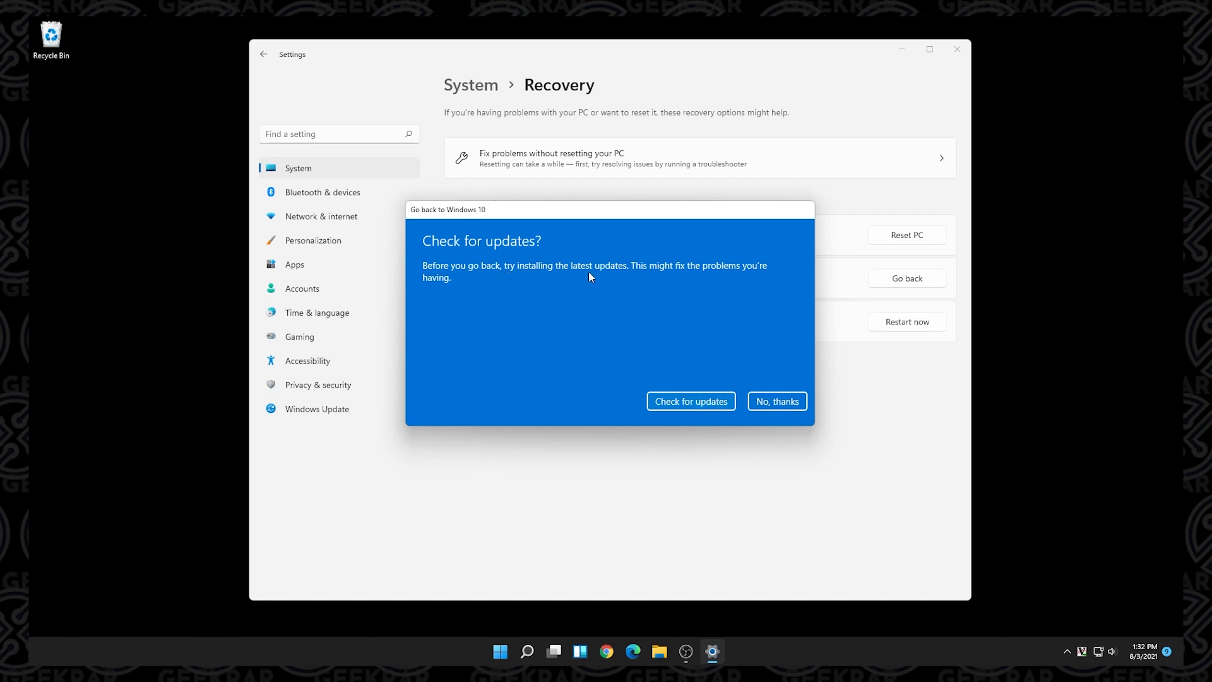
Decline checking for updates with 'No, thanks'.
click(776, 402)
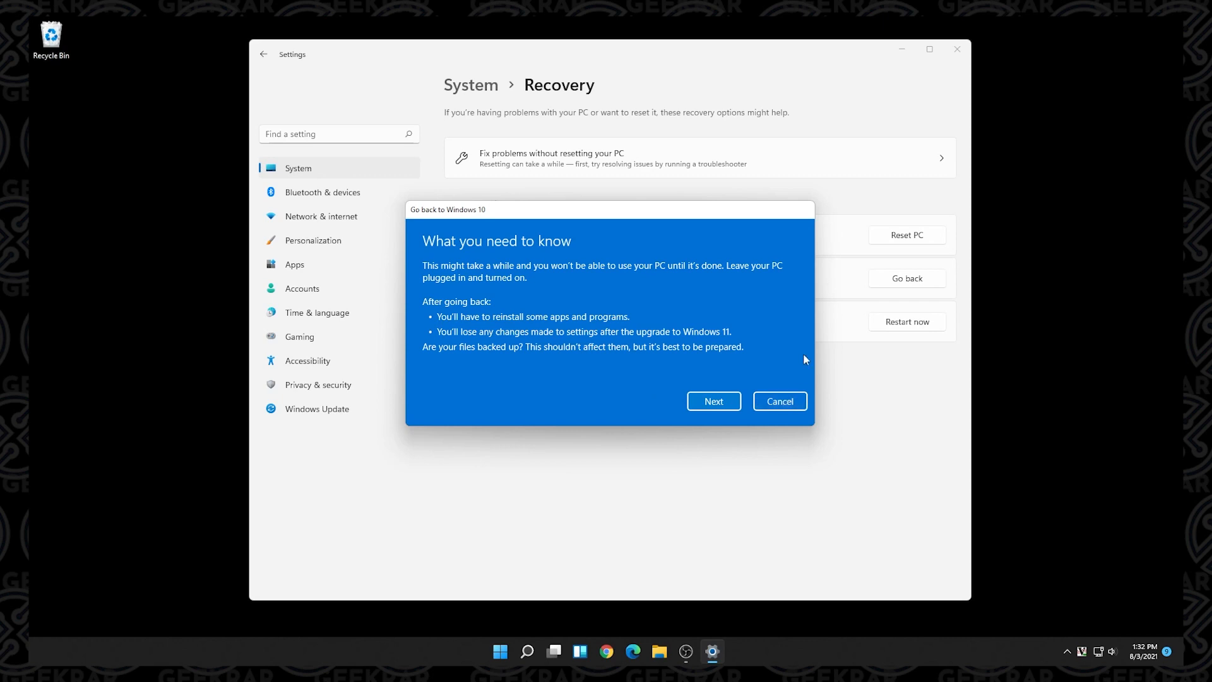
mouse_move(512, 273)
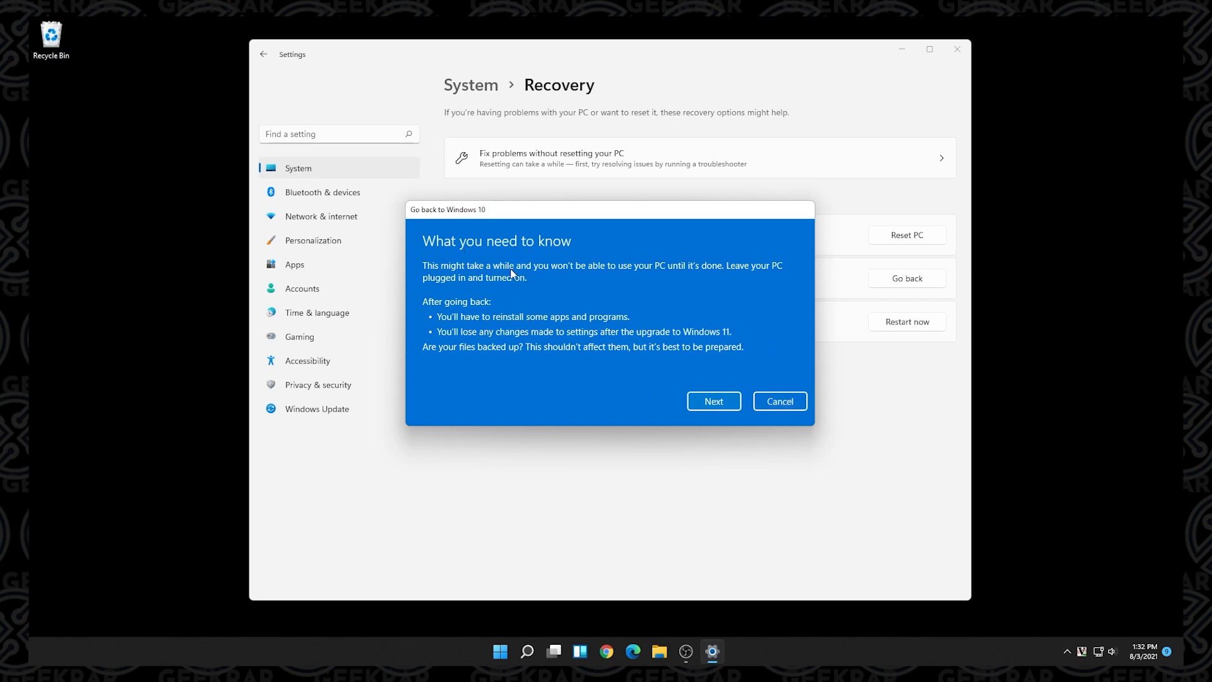
mouse_move(550, 291)
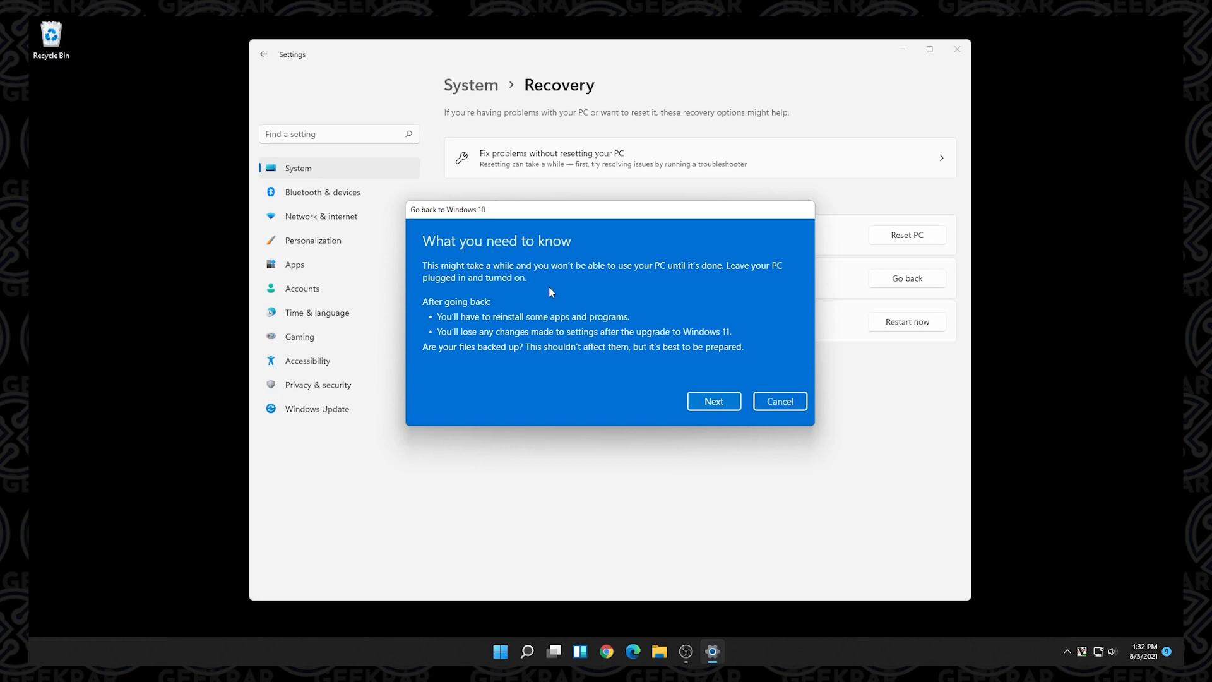
mouse_move(706, 334)
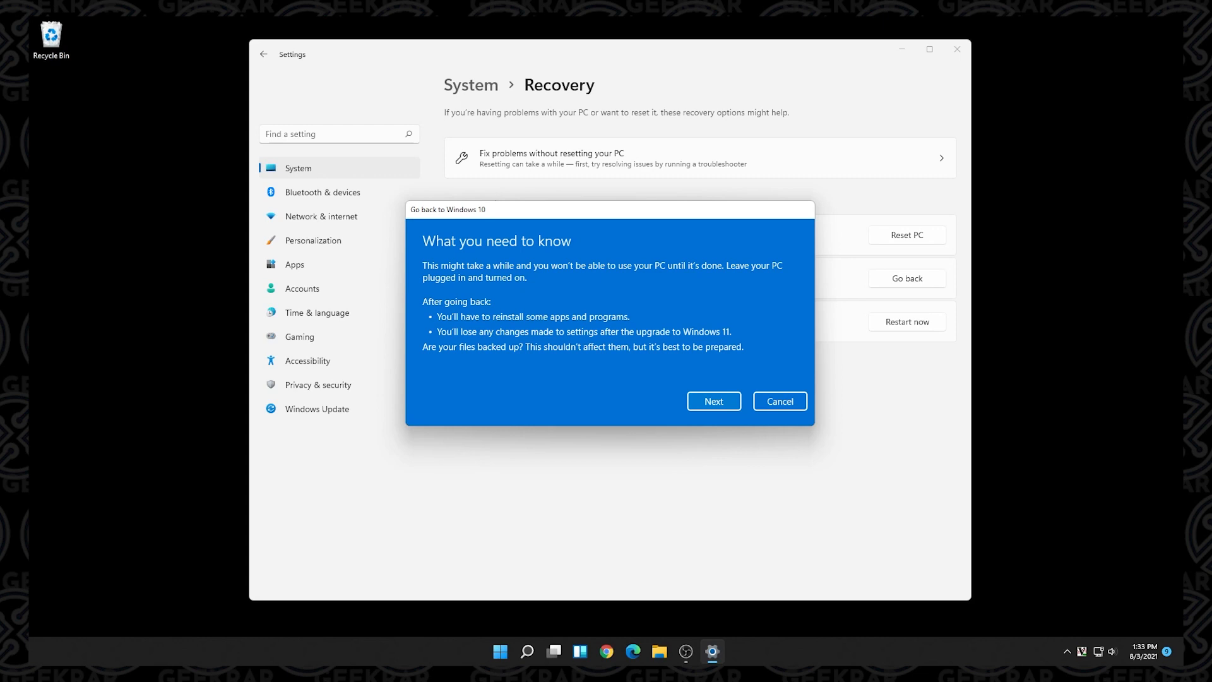
Acknowledge the 'What you need to know' and 'Don't get locked out' warnings.
click(712, 400)
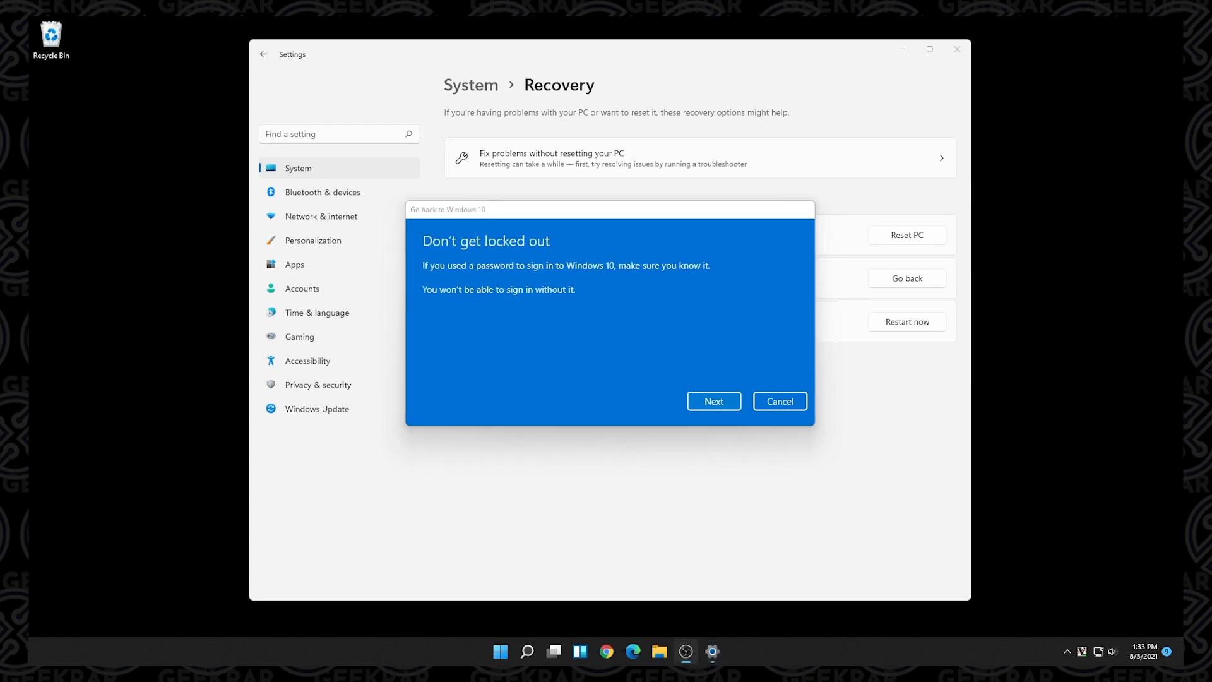
mouse_move(595, 268)
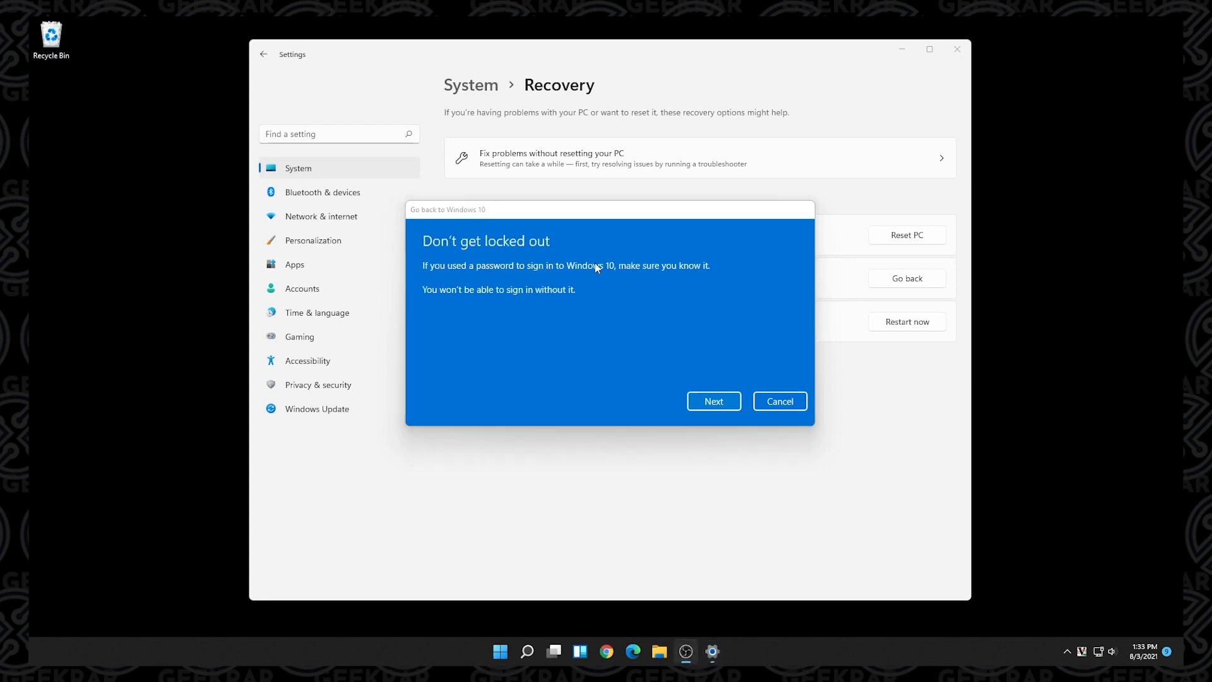
mouse_move(509, 277)
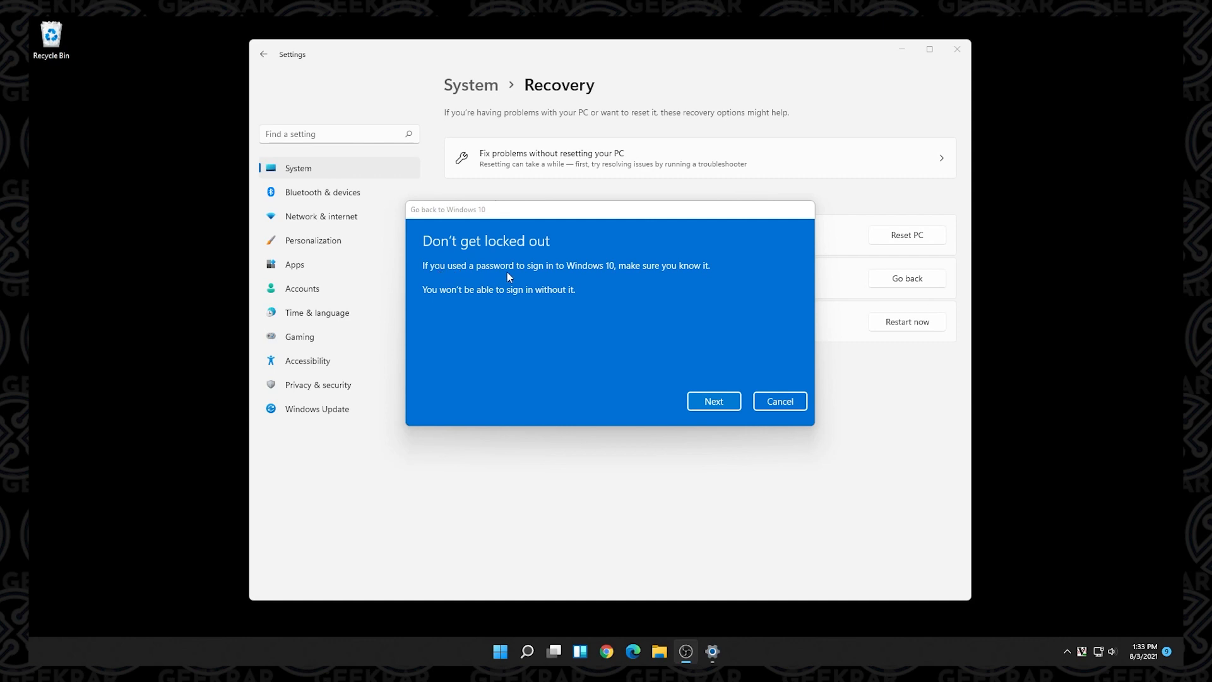
mouse_move(470, 323)
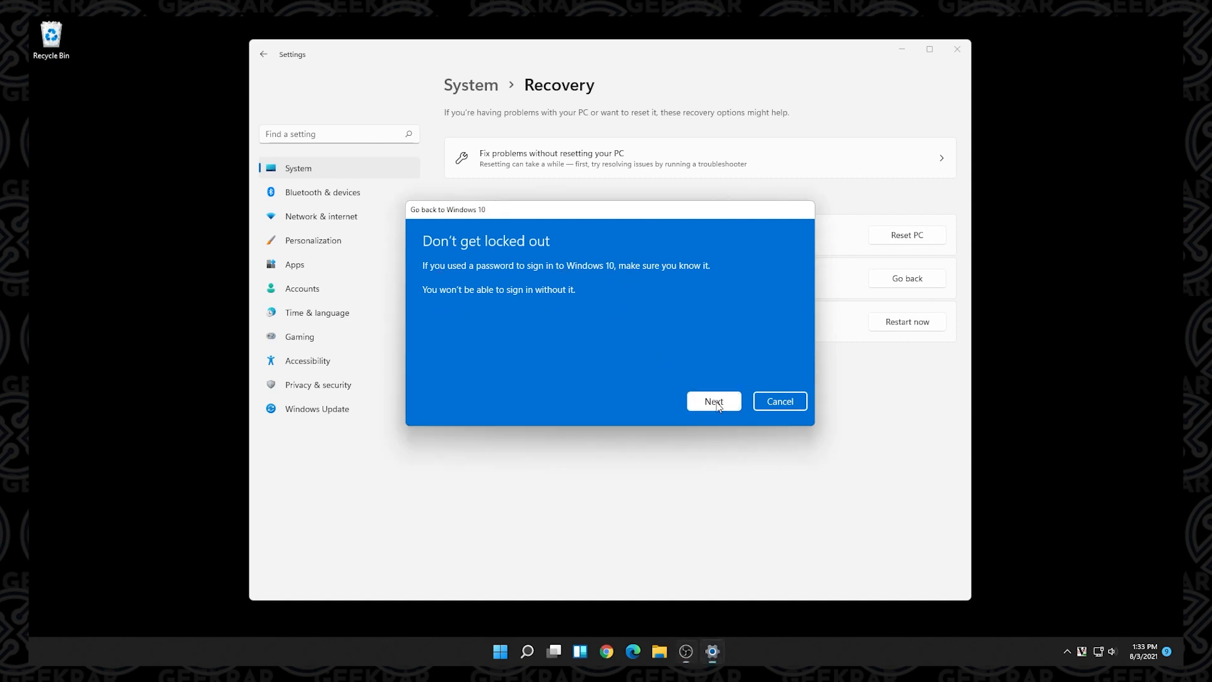
click(712, 400)
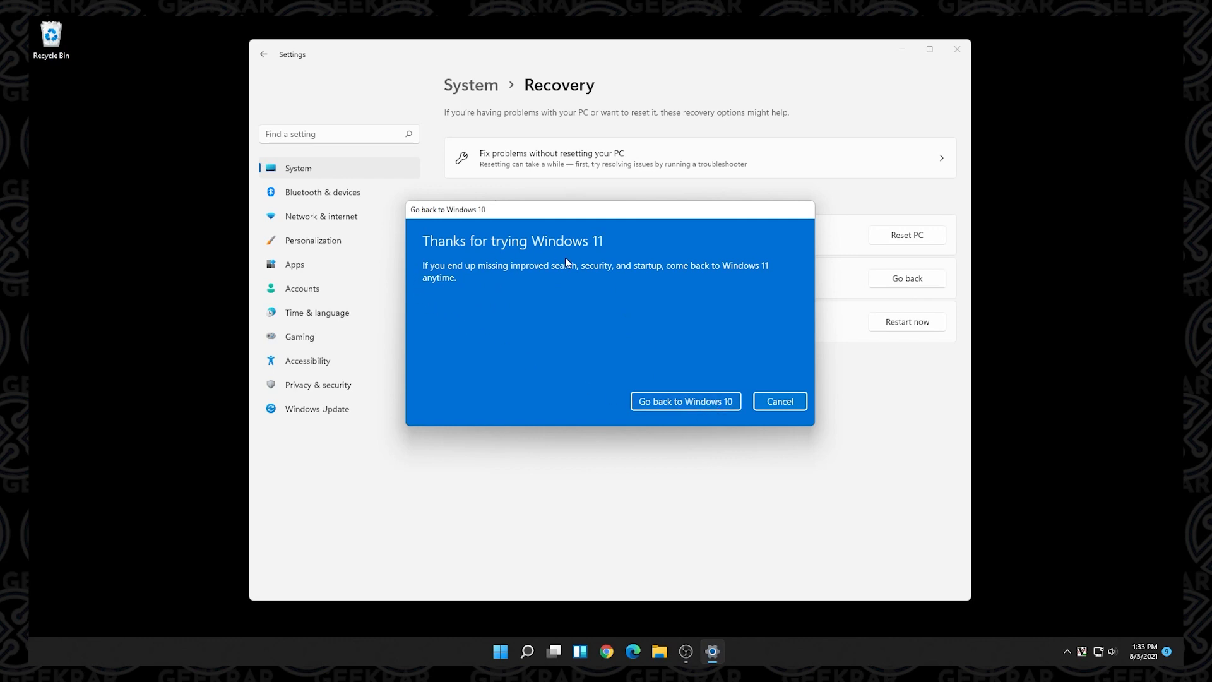
mouse_move(596, 293)
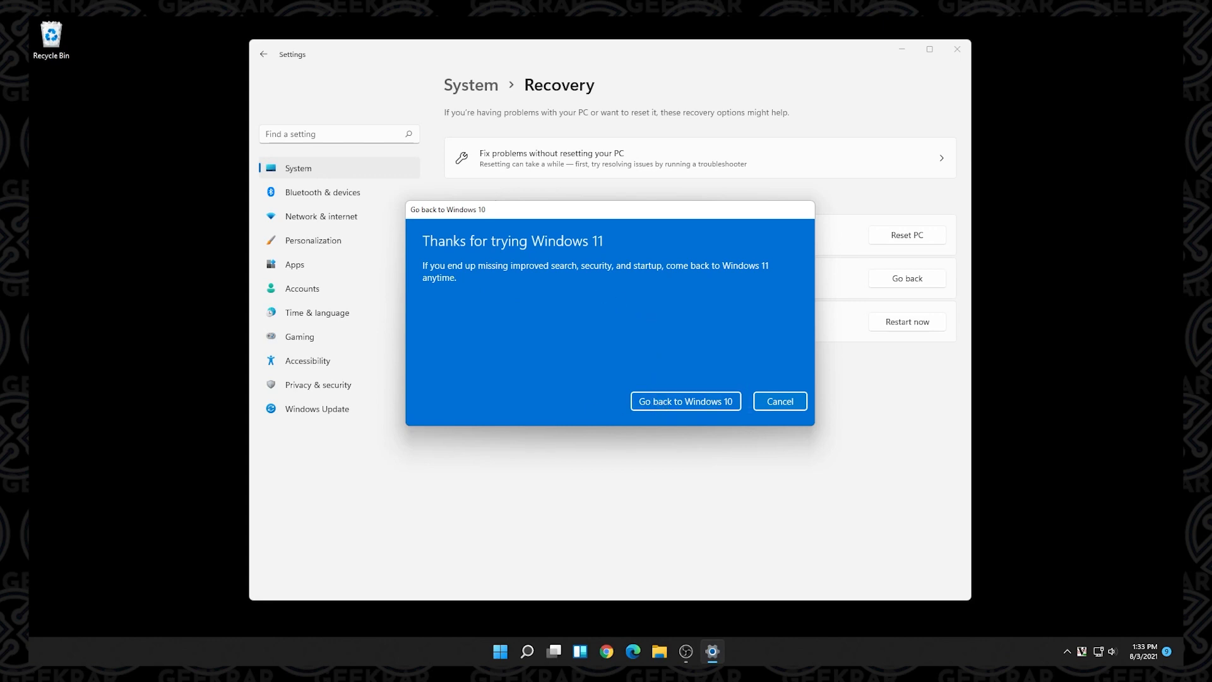
mouse_move(684, 401)
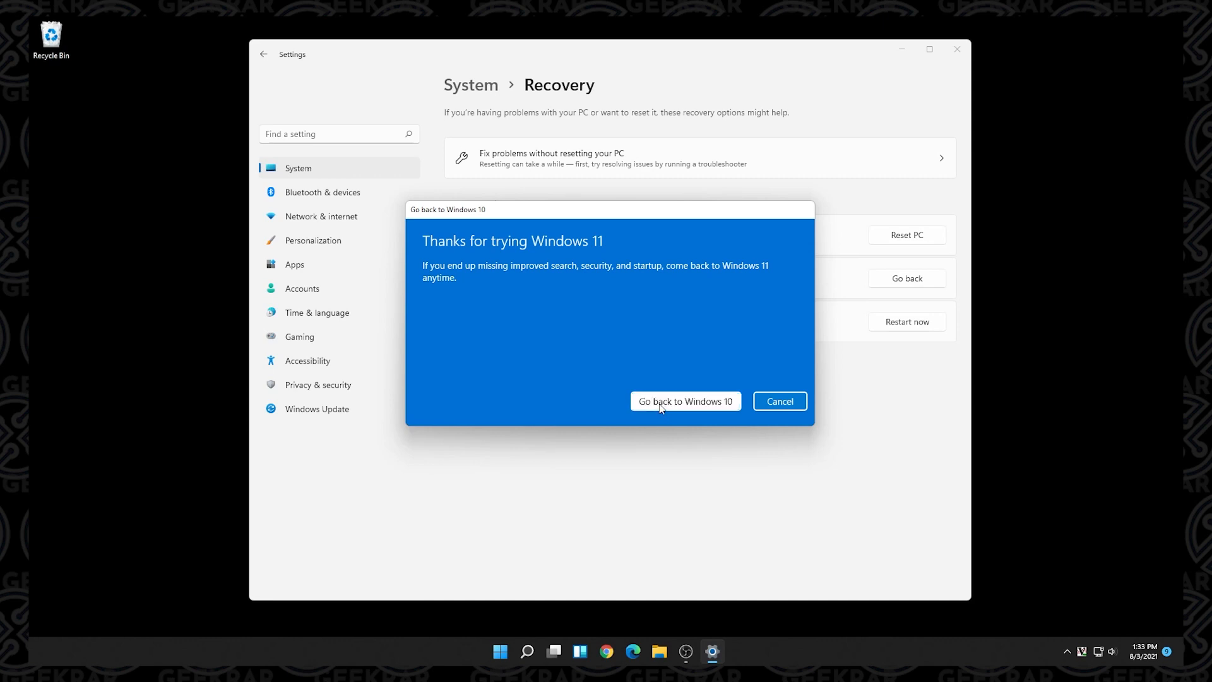
mouse_move(661, 417)
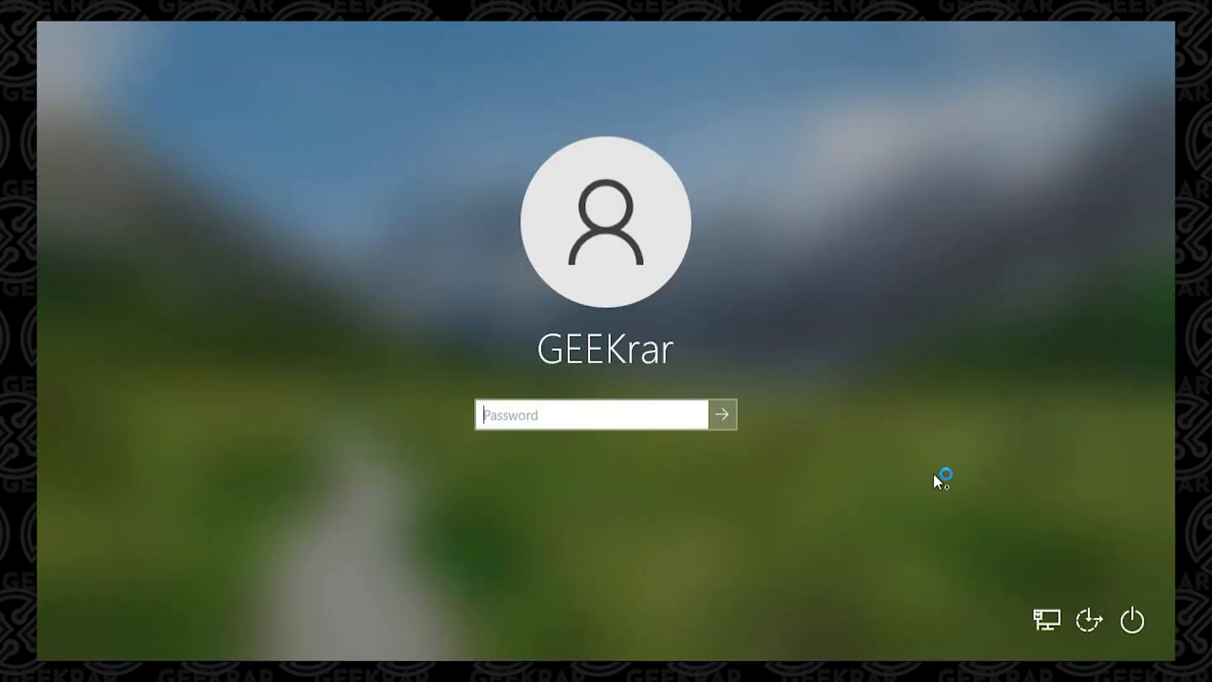
Sign in to Windows 10 with the account password.
text(••)
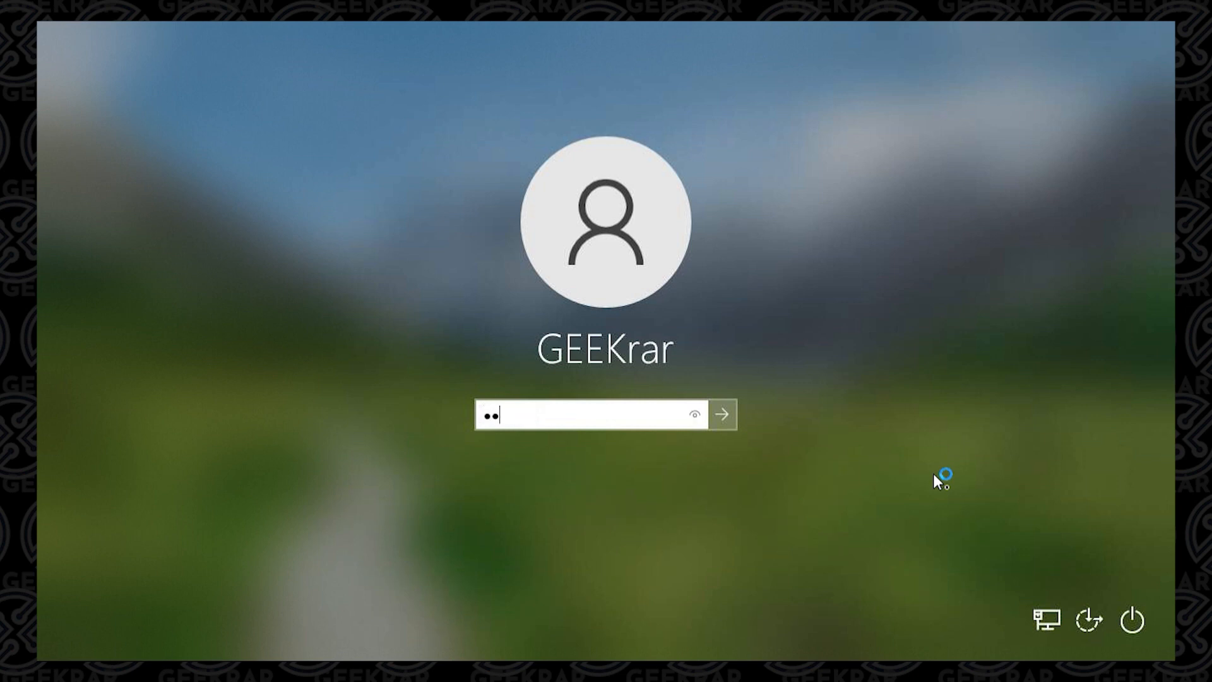
click(723, 413)
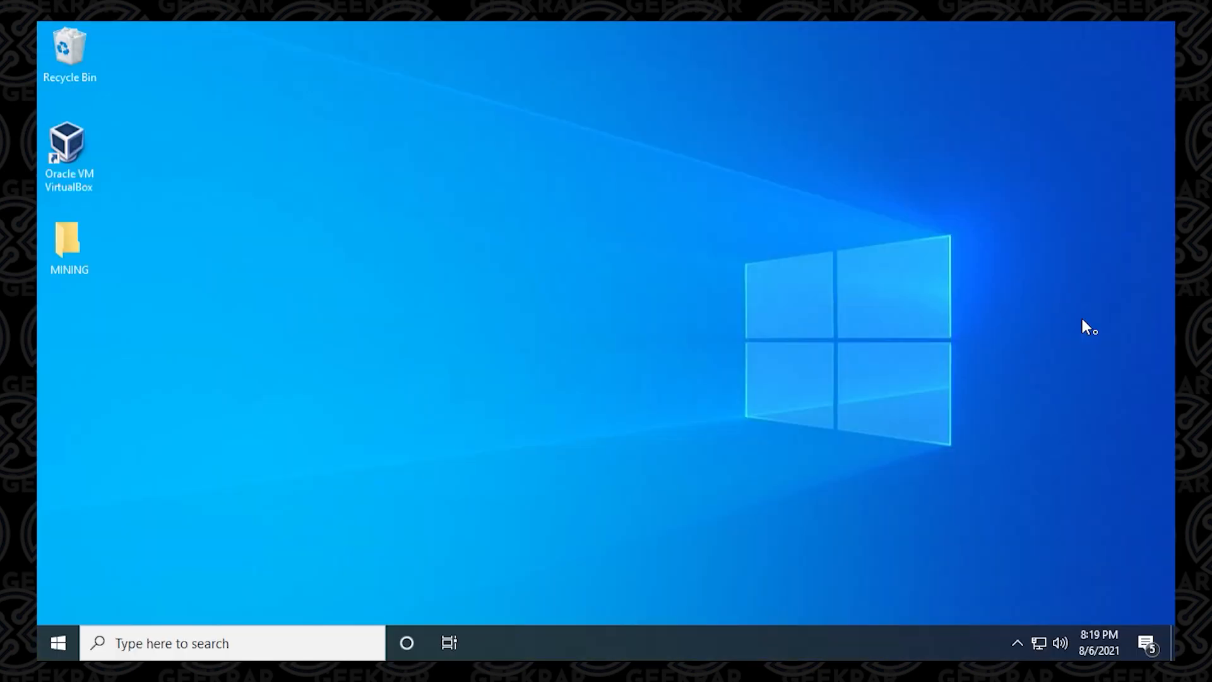
mouse_move(1090, 331)
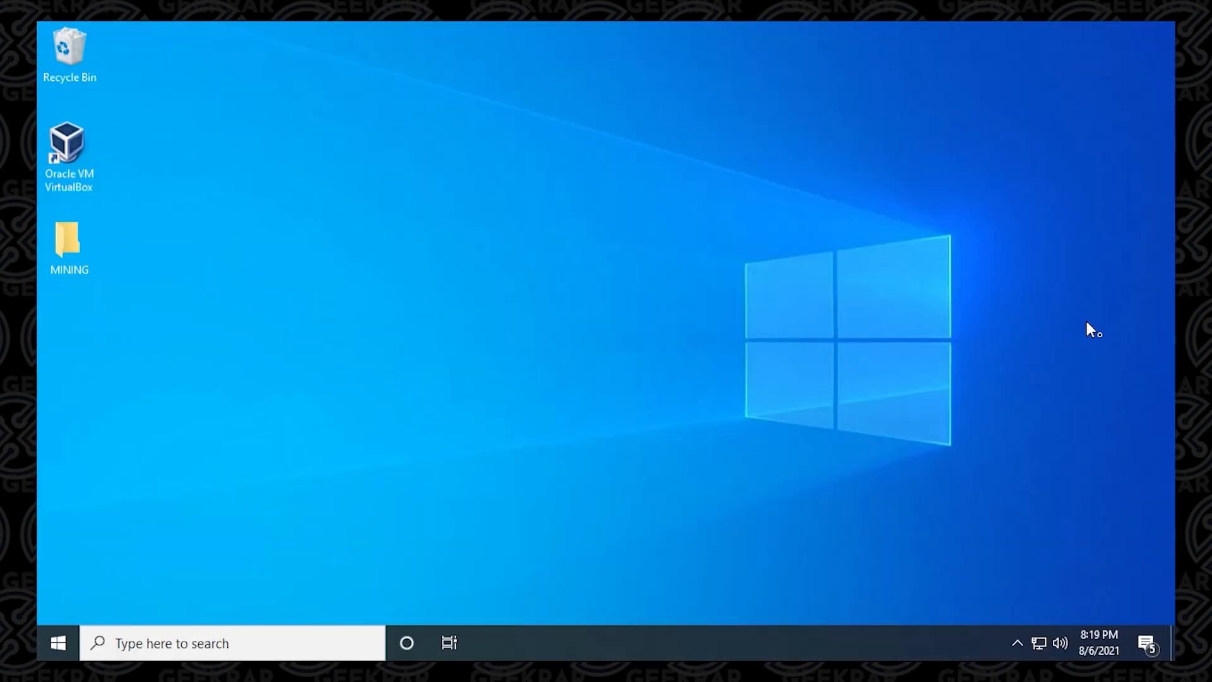